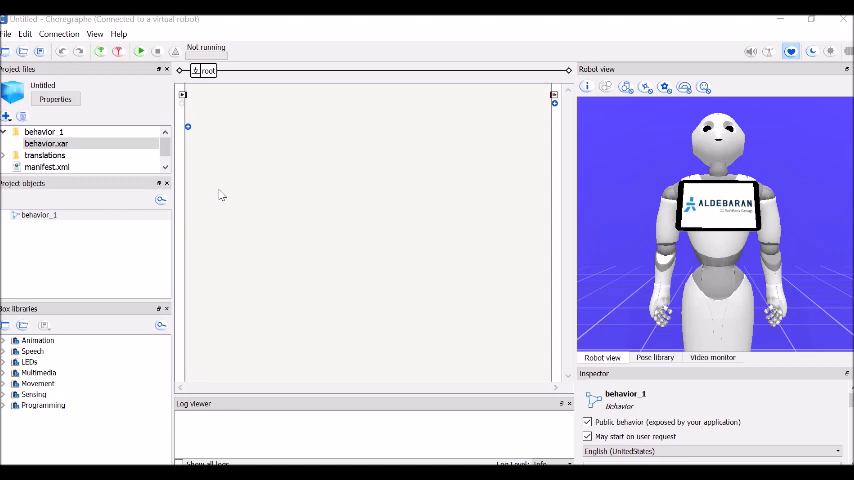
mouse_move(550, 116)
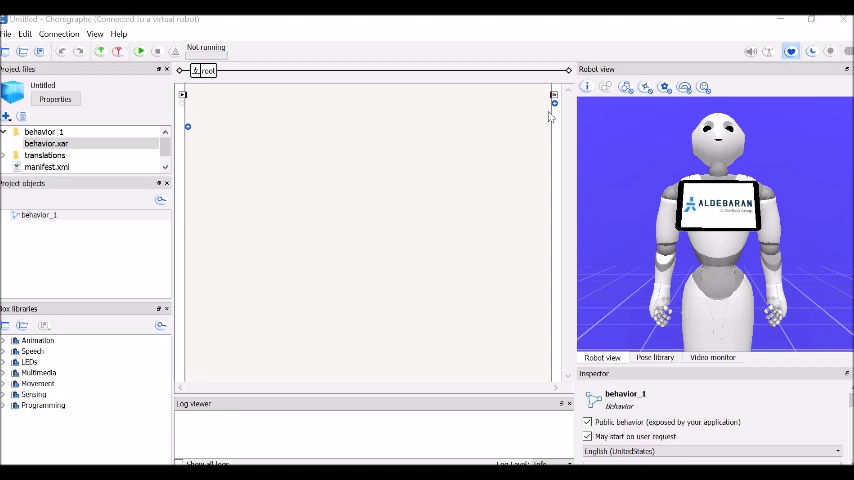
mouse_move(556, 204)
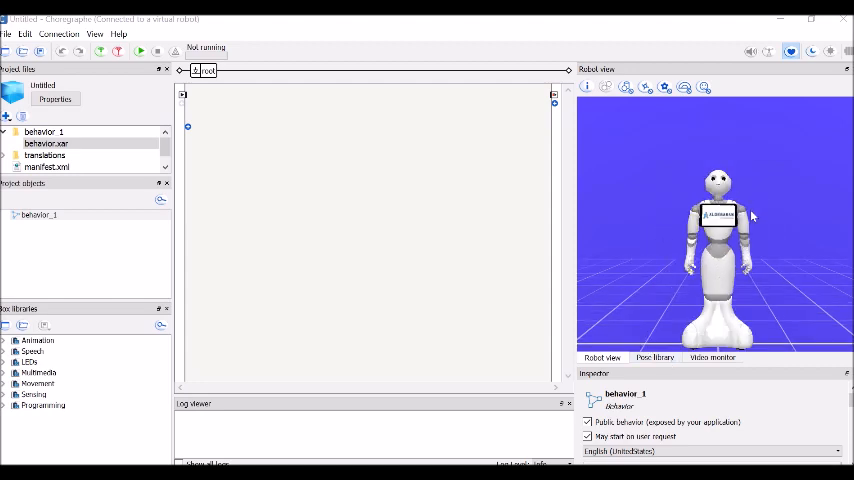
mouse_move(641, 247)
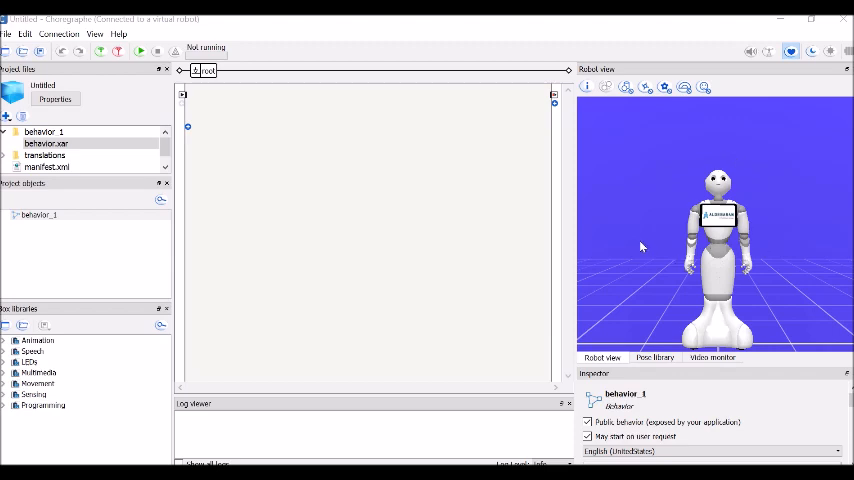
mouse_move(396, 198)
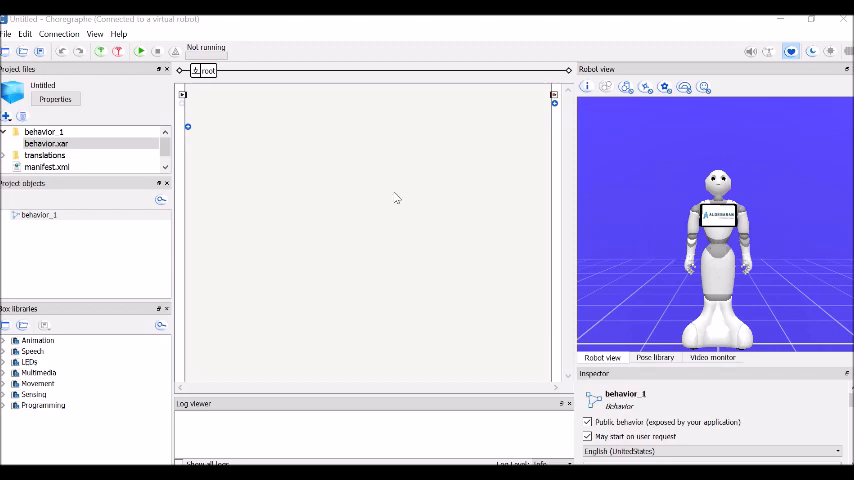
Step: Review the virtual robot settings in Choregraphe's Preferences and close them
click(25, 33)
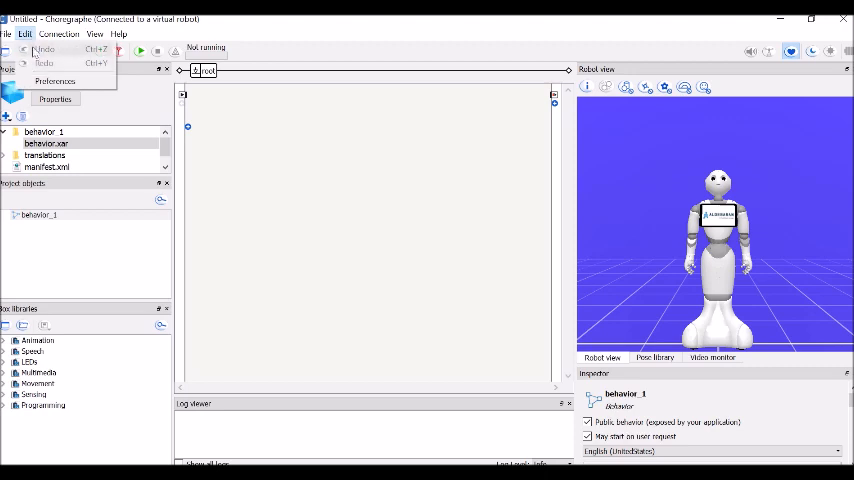
click(55, 81)
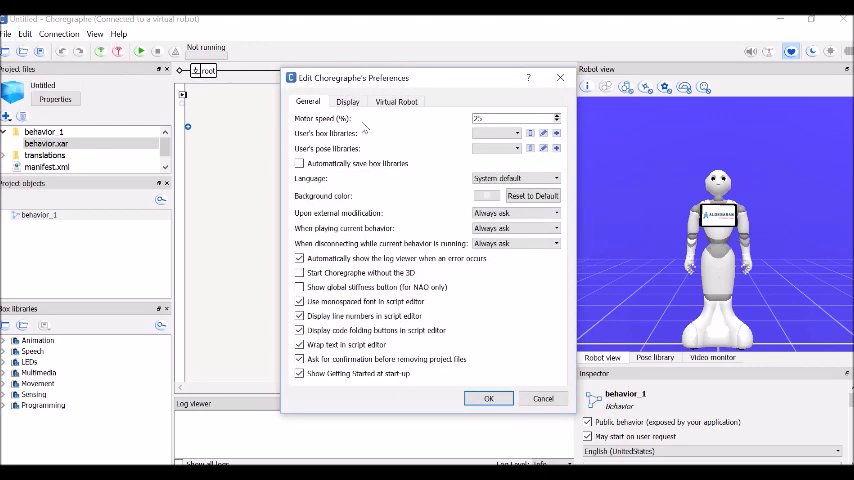
click(395, 101)
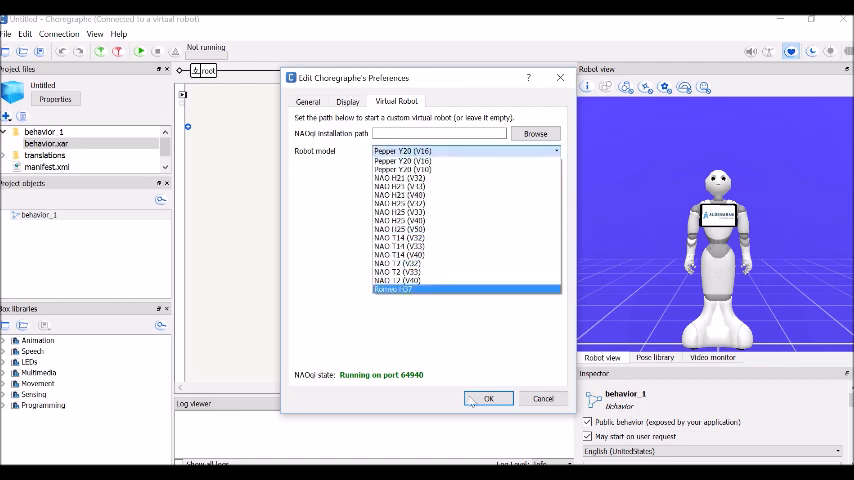
click(488, 399)
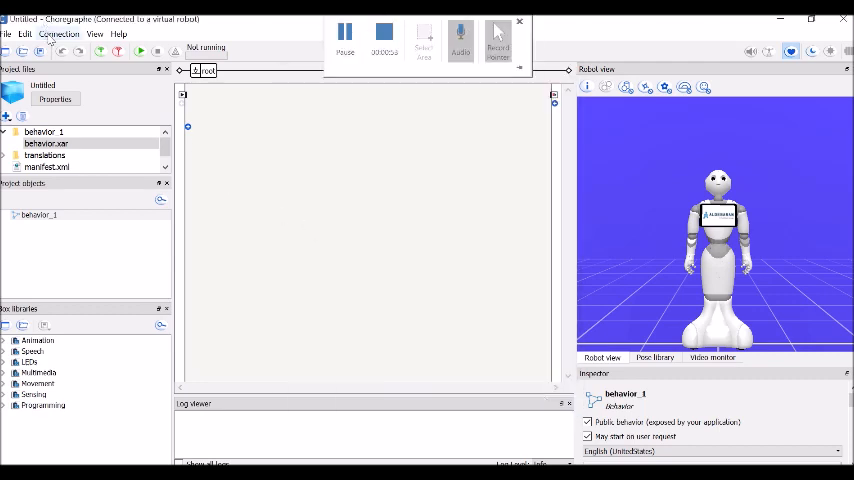
Step: Connect Choregraphe to the virtual robot
click(58, 33)
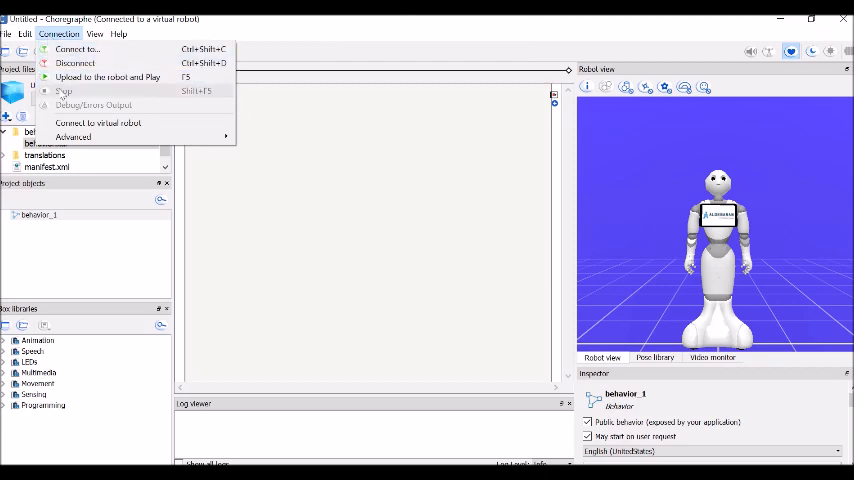
mouse_move(98, 122)
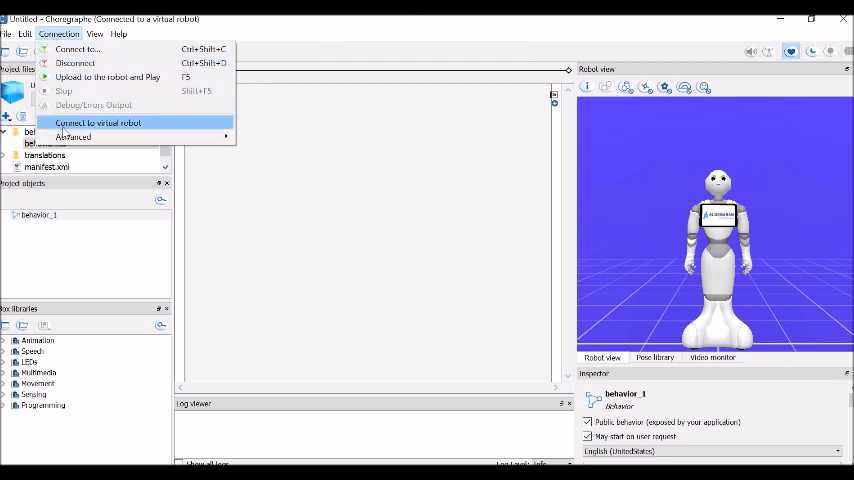
click(97, 123)
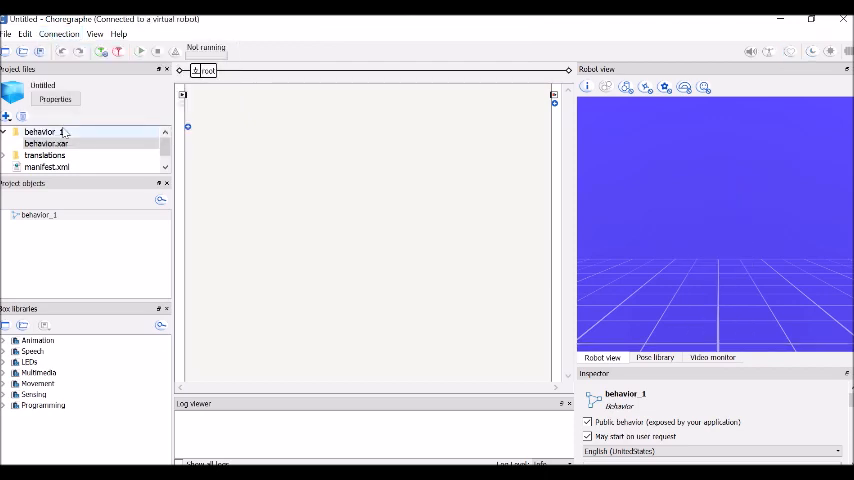
click(140, 51)
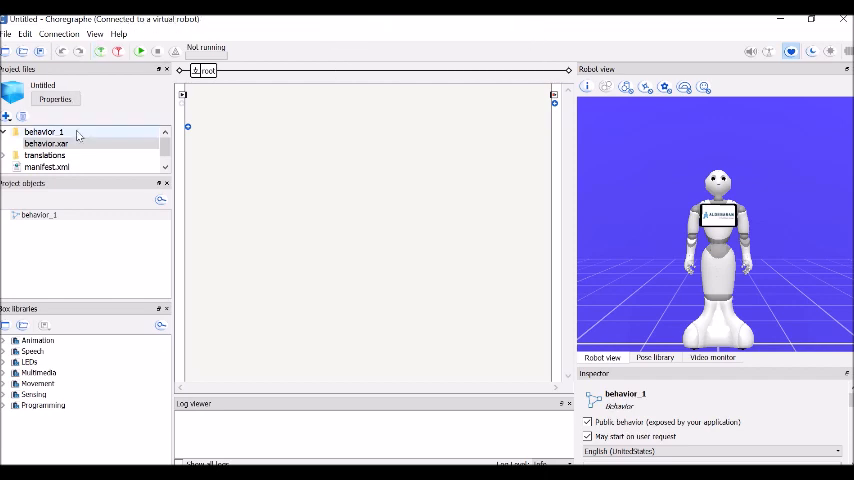
mouse_move(65, 238)
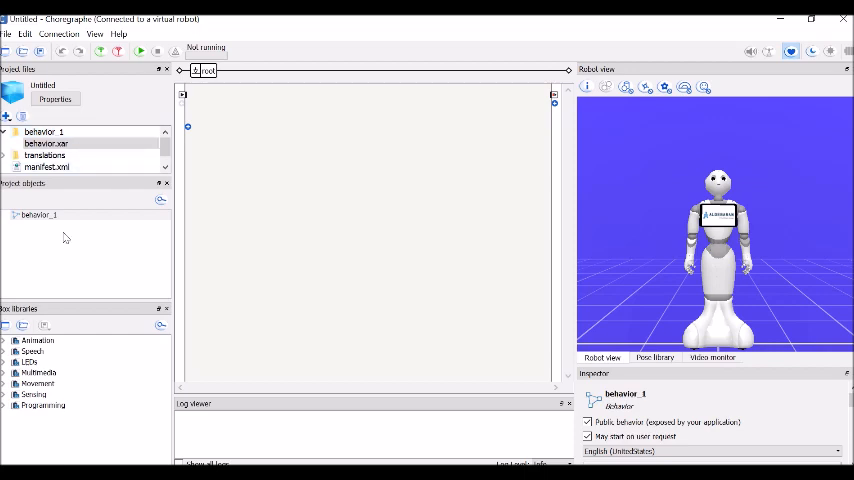
Step: Drag Say Text from Speech > Creation onto the root diagram
click(30, 340)
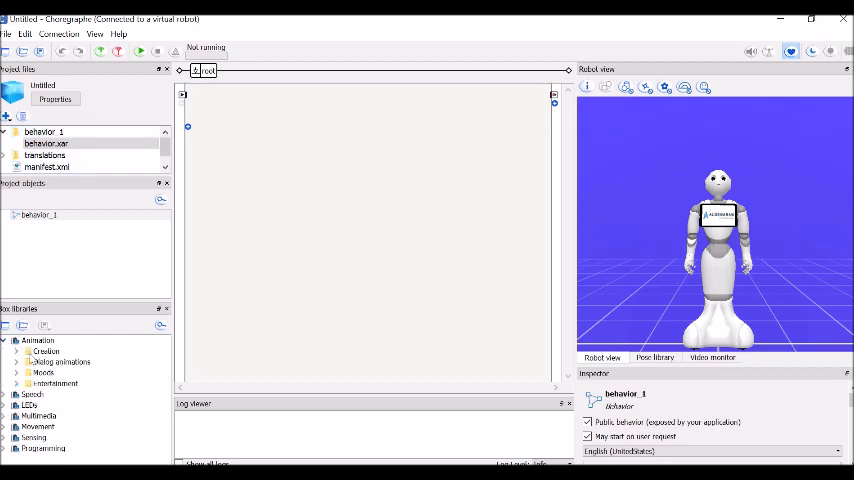
click(7, 340)
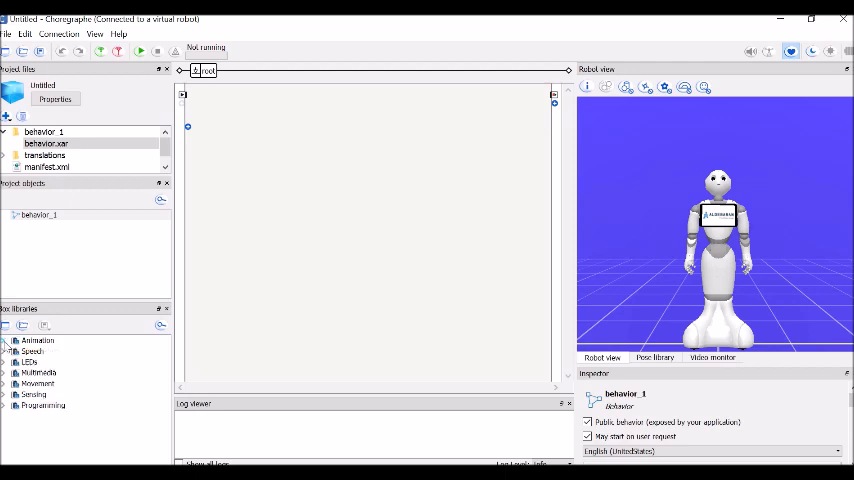
click(33, 351)
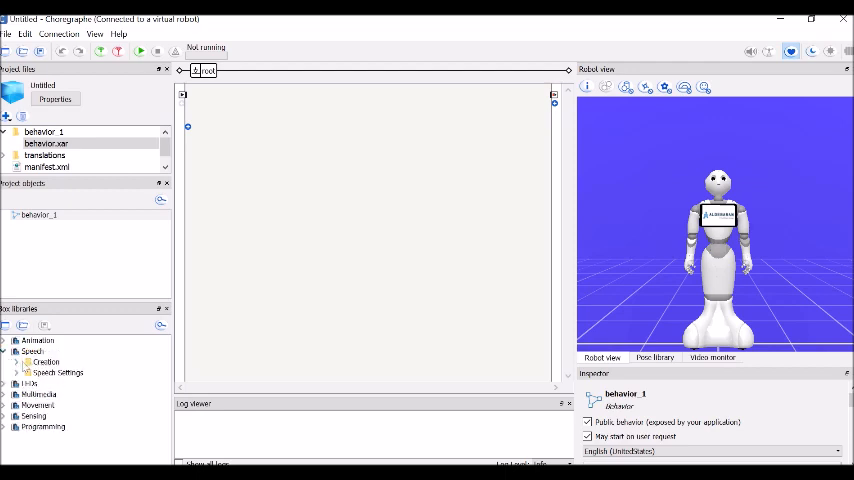
click(33, 351)
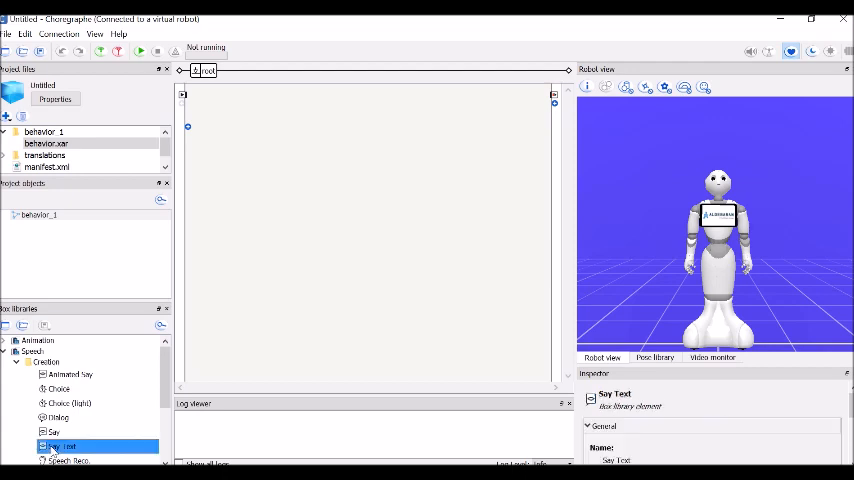
drag(62, 446, 360, 163)
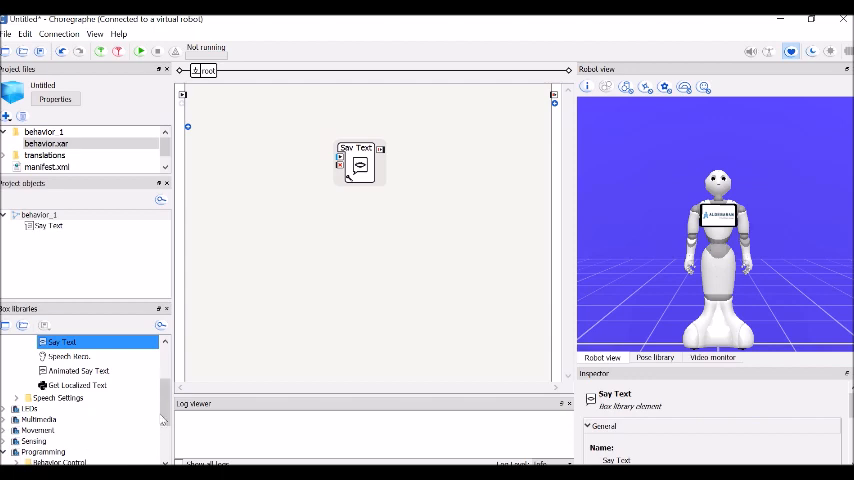
scroll(down, 3)
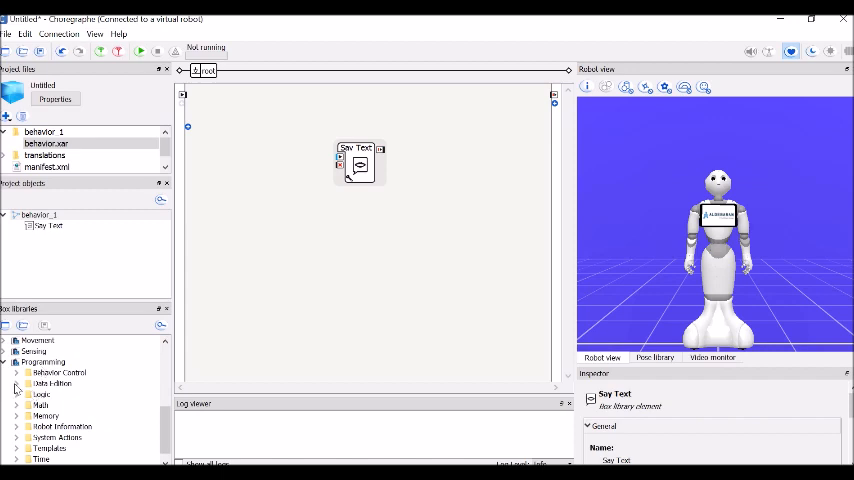
Step: Place a Text Edit box holding 'Hello World!' and feed its output into Say Text
click(28, 383)
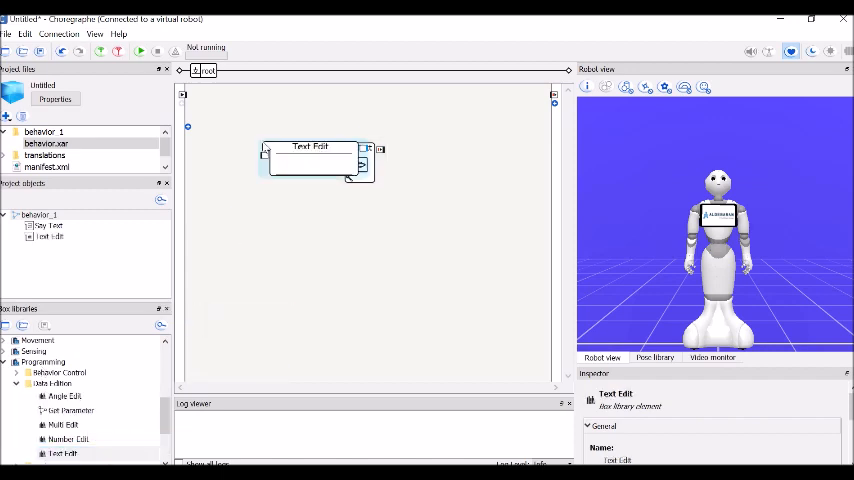
drag(313, 150, 270, 150)
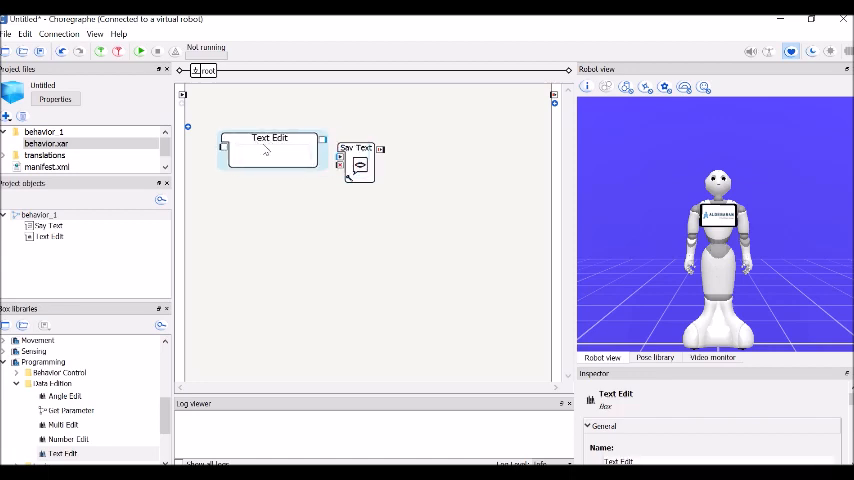
text(Hello World!)
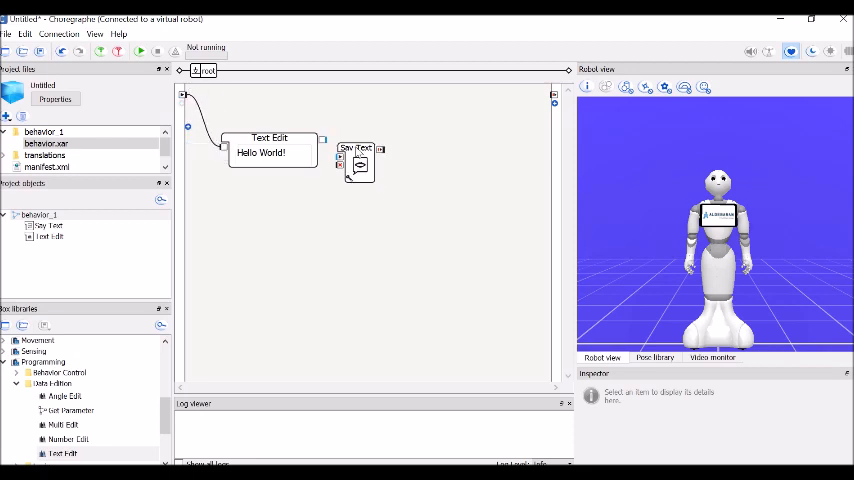
drag(358, 162, 393, 133)
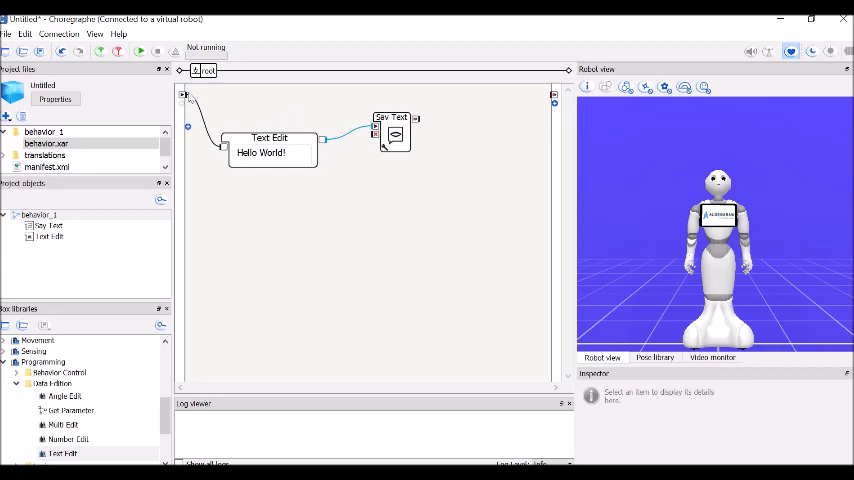
mouse_move(415, 123)
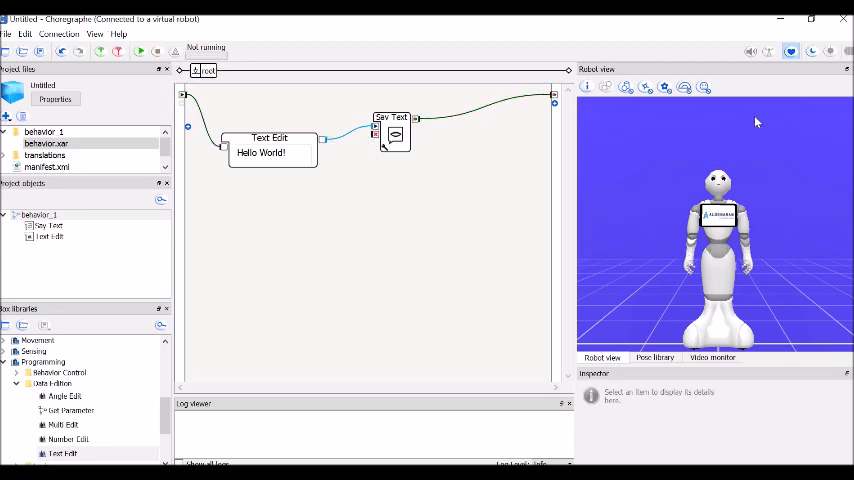
mouse_move(704, 154)
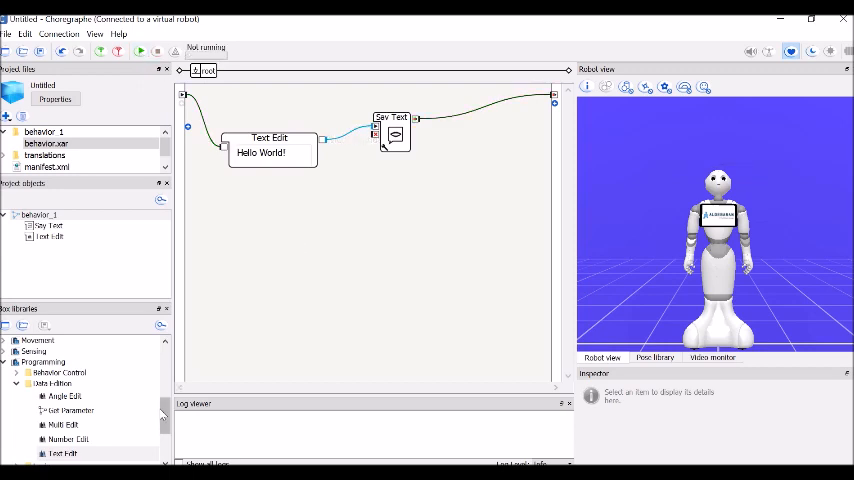
Step: Place Pepper's Happy animation from Moods > Positive and connect it to the behavior end
click(31, 350)
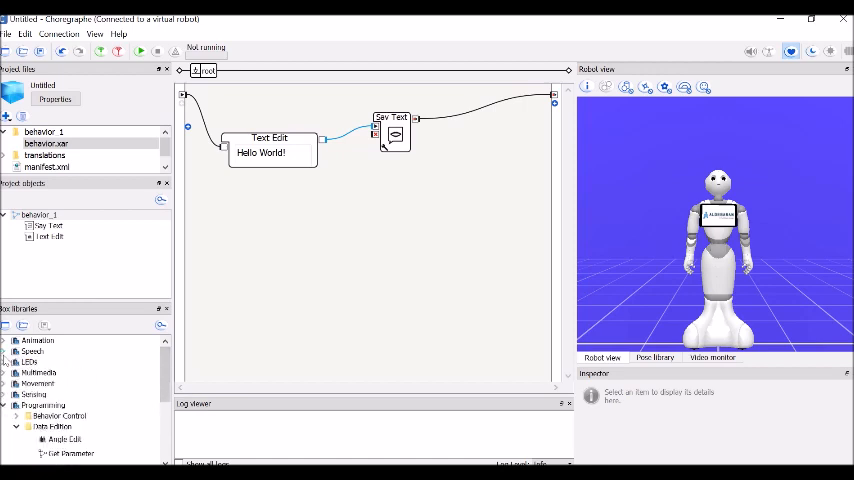
click(16, 340)
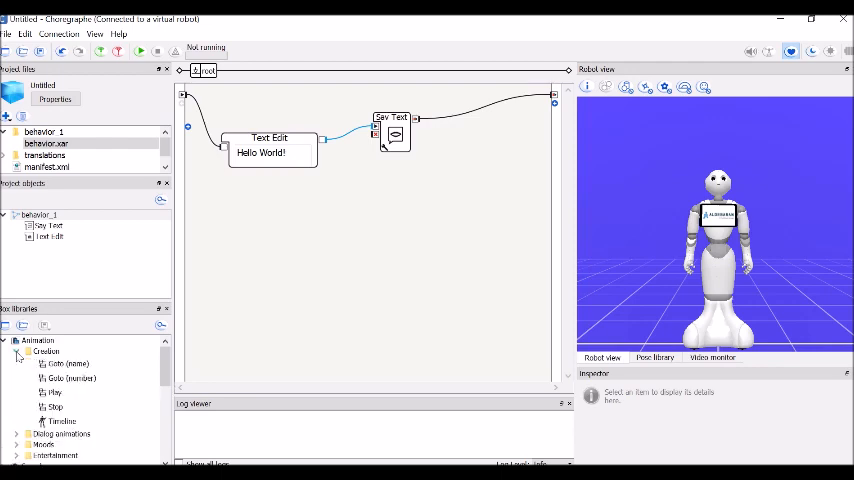
click(18, 373)
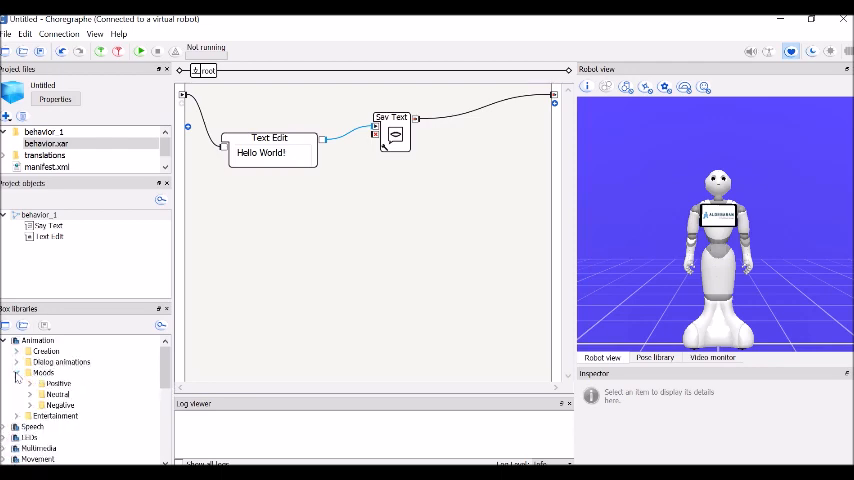
click(31, 383)
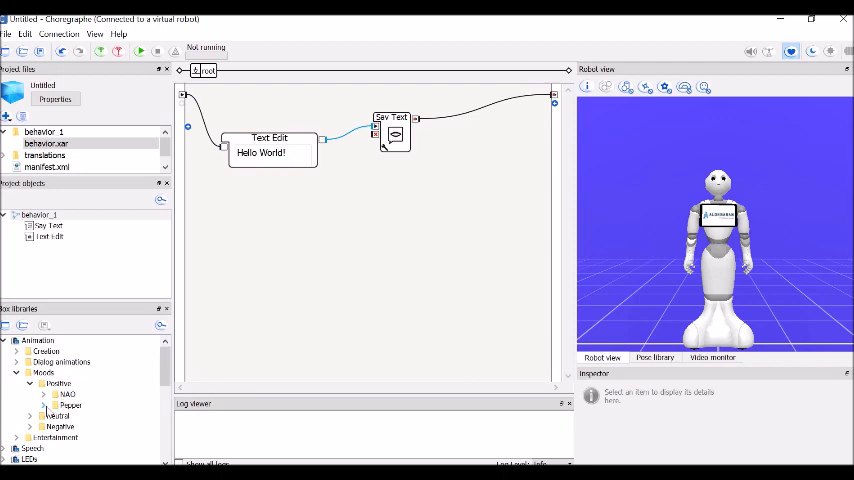
click(43, 394)
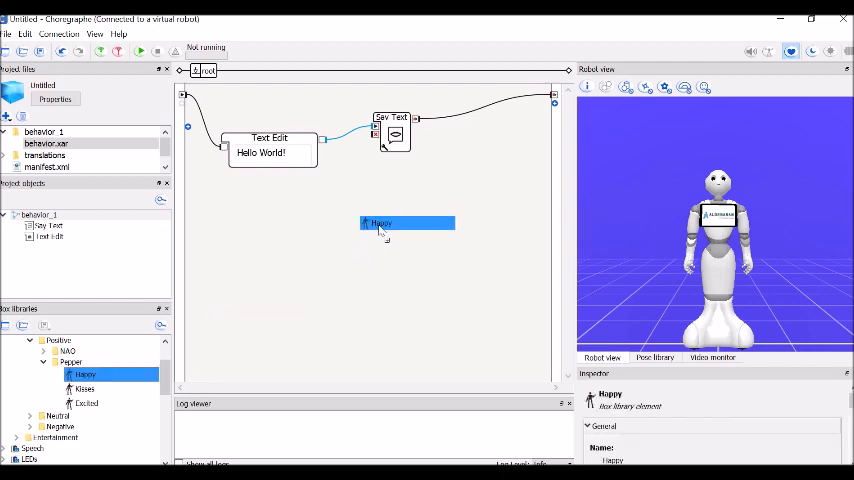
drag(380, 223, 460, 185)
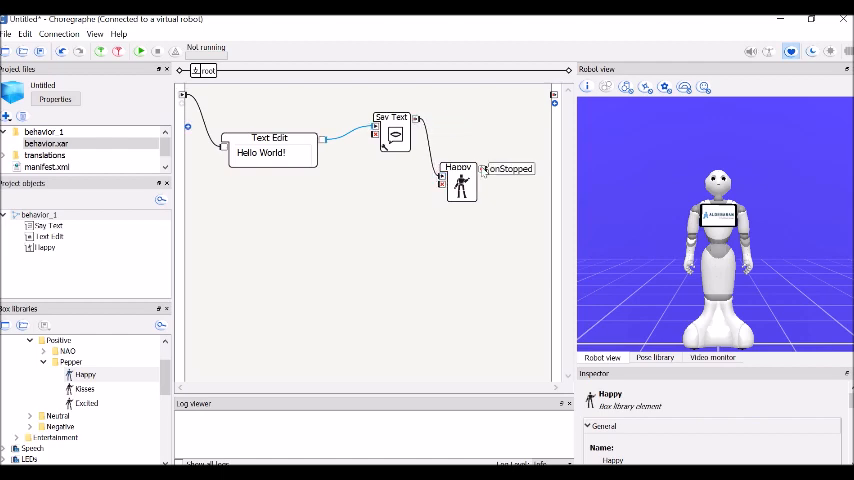
drag(510, 168, 521, 94)
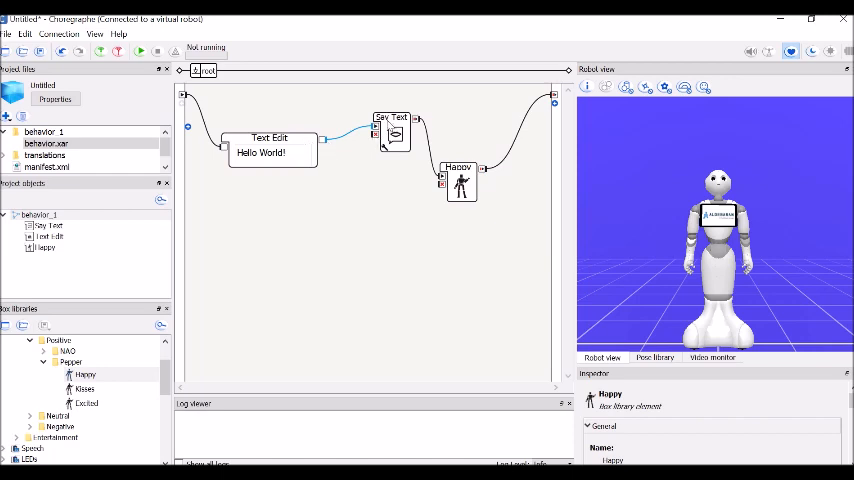
click(393, 133)
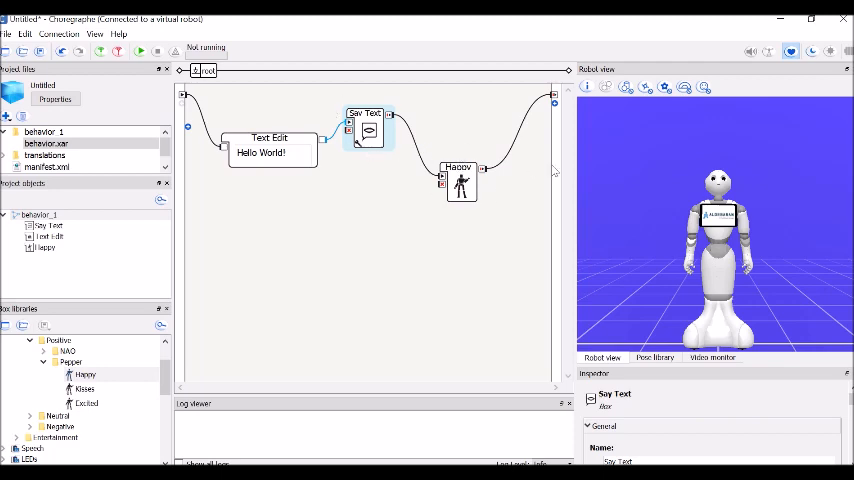
Step: Play Happy from about frame 64 on virtual Pepper, stop, and return to root
click(461, 182)
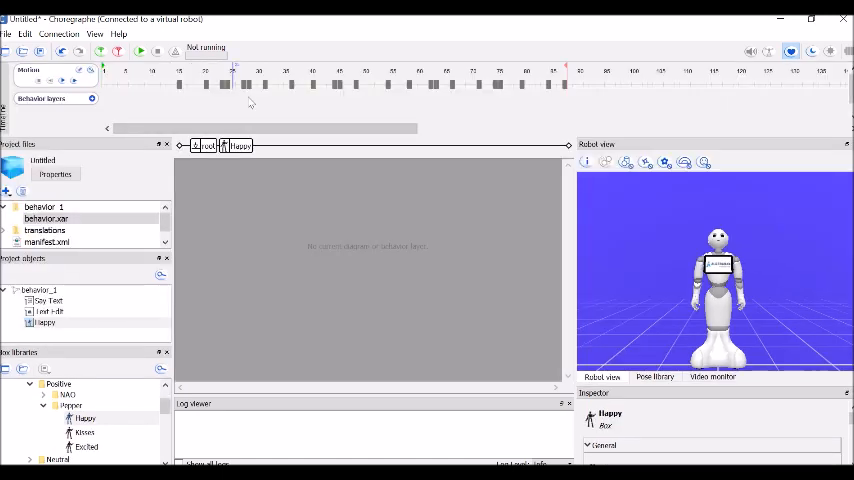
click(248, 85)
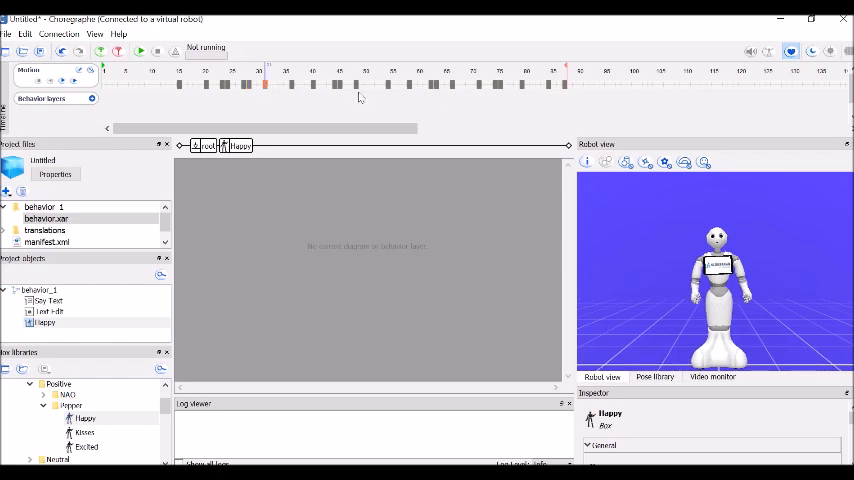
drag(268, 85, 338, 85)
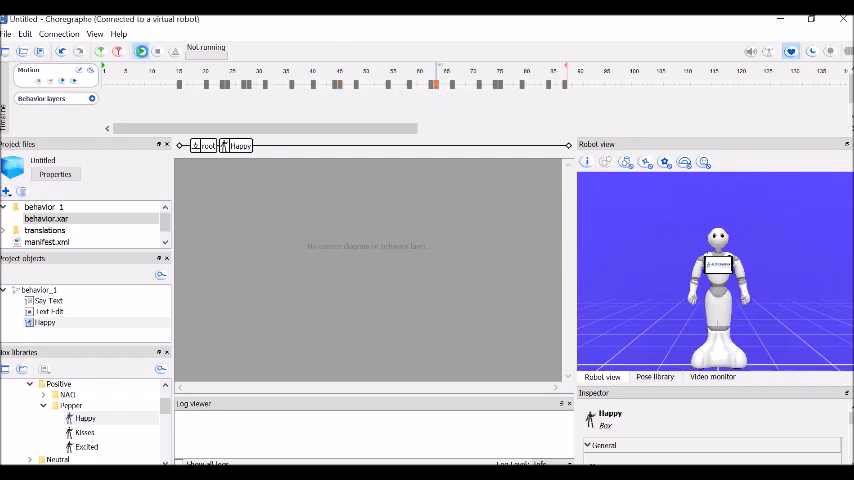
click(139, 50)
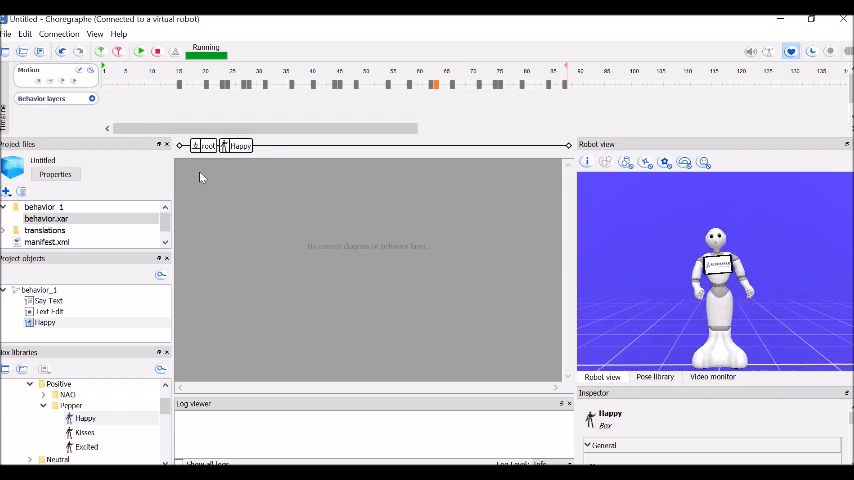
click(155, 51)
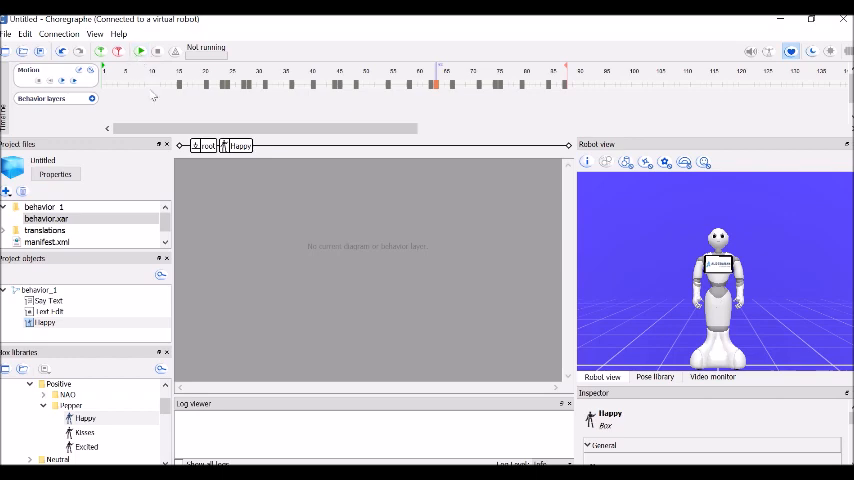
click(203, 145)
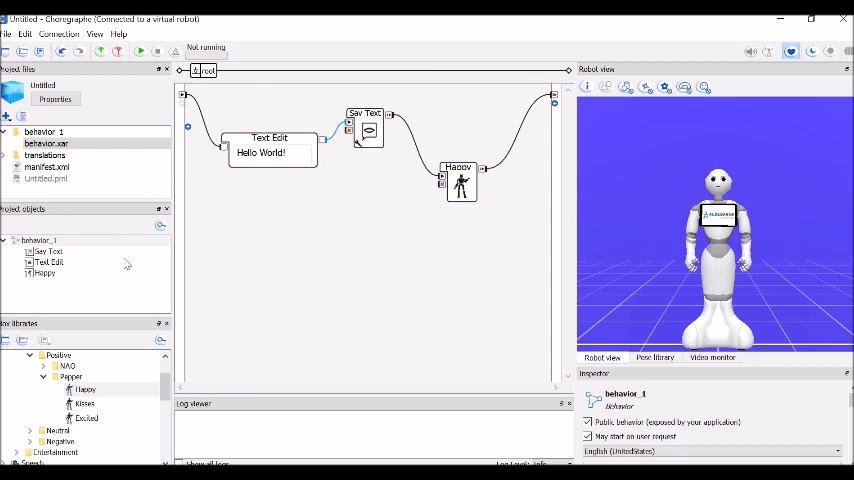
click(140, 51)
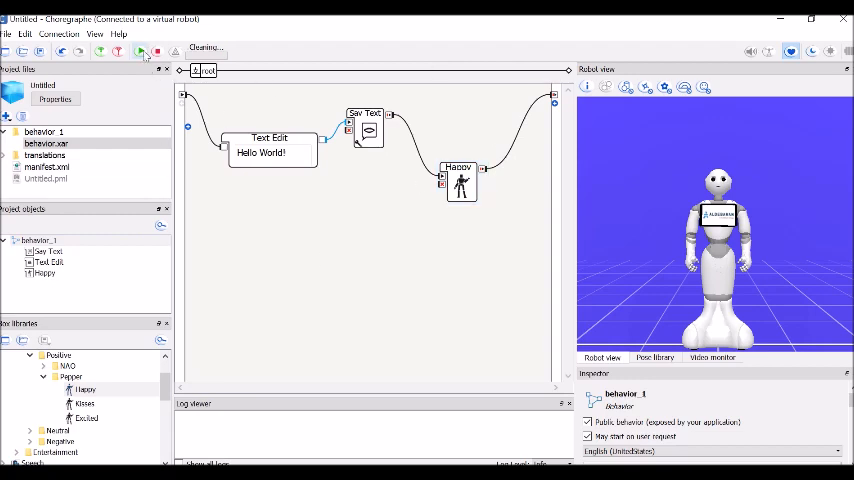
click(139, 51)
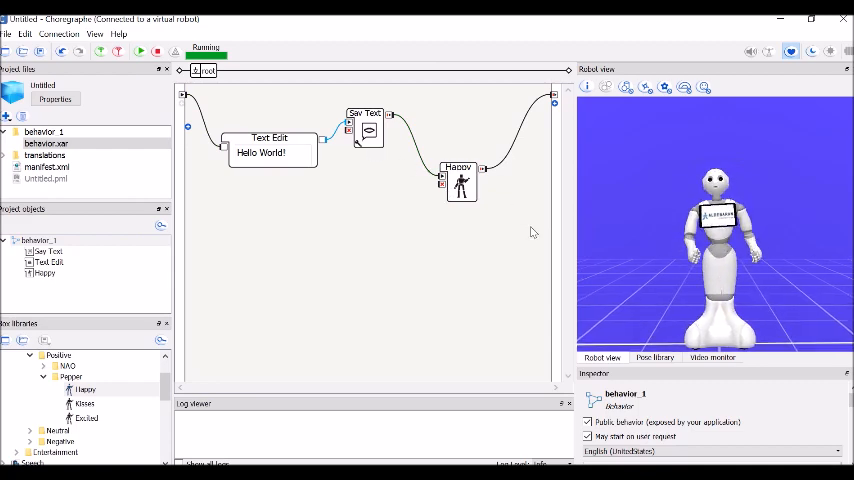
click(154, 51)
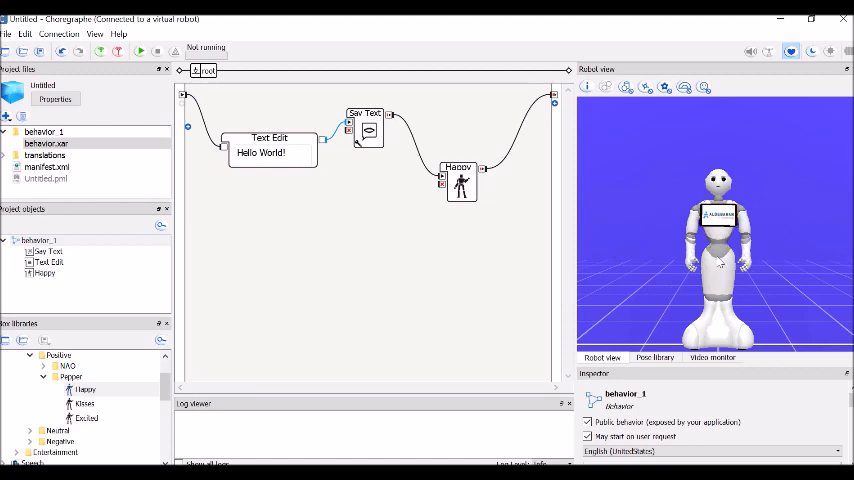
mouse_move(486, 283)
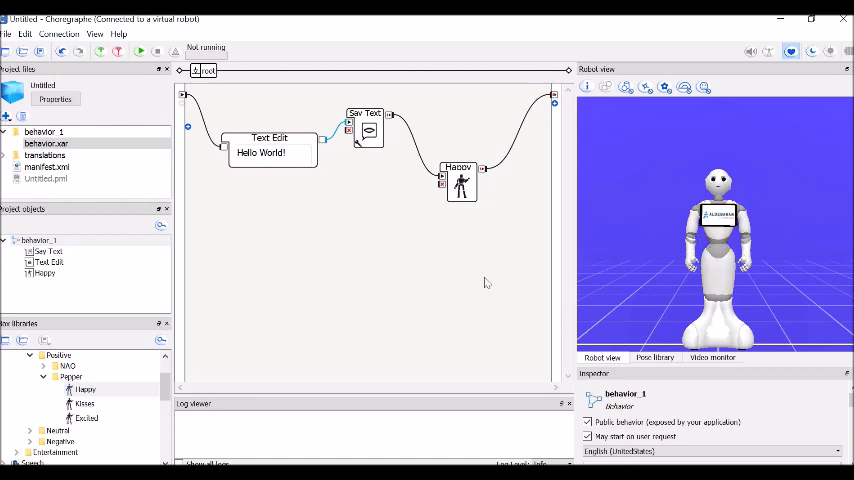
mouse_move(455, 213)
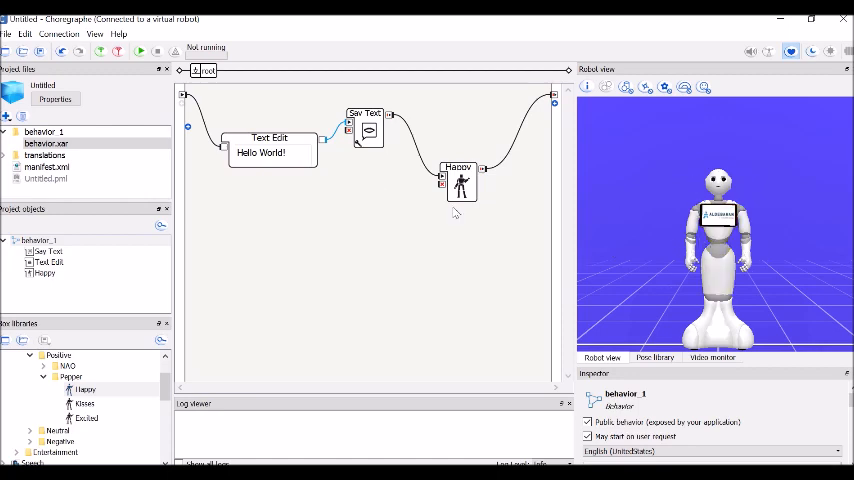
mouse_move(480, 247)
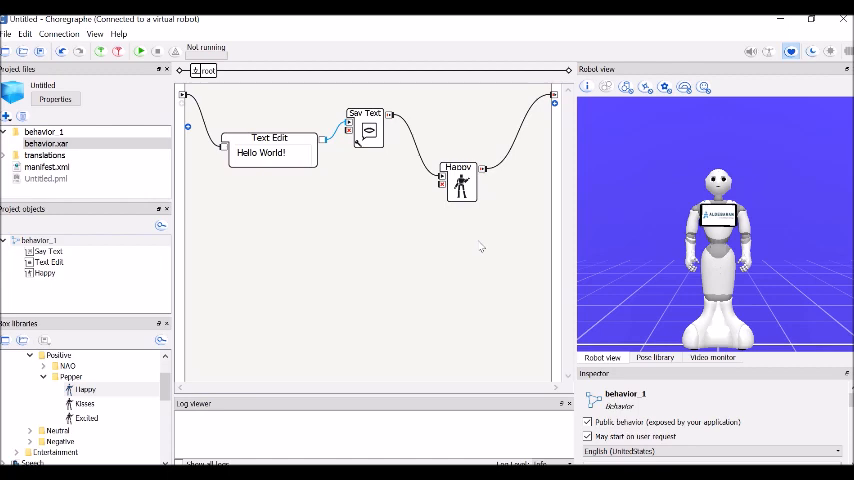
mouse_move(148, 76)
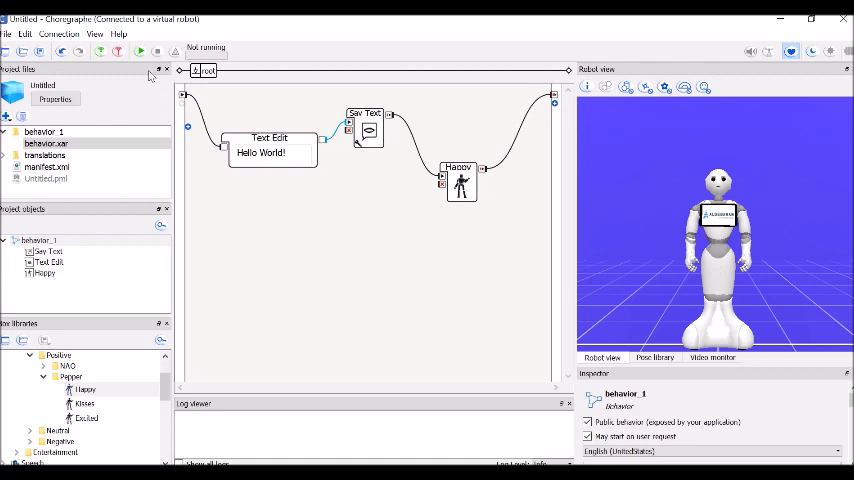
mouse_move(347, 128)
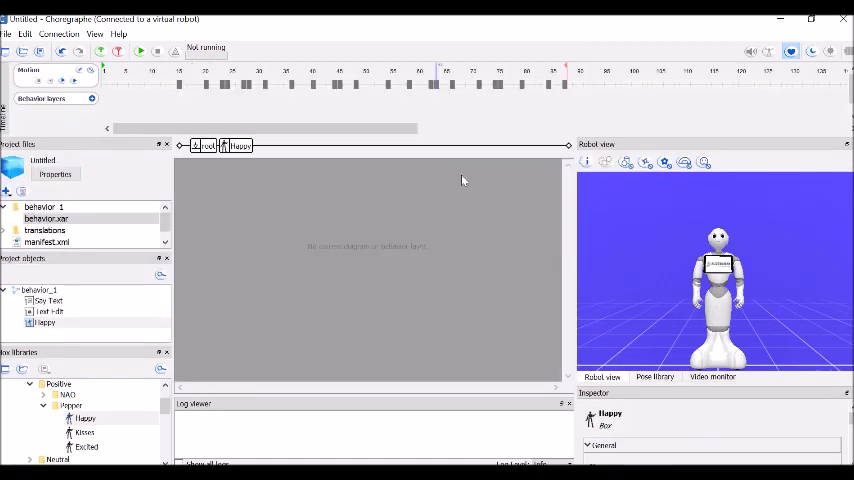
mouse_move(178, 87)
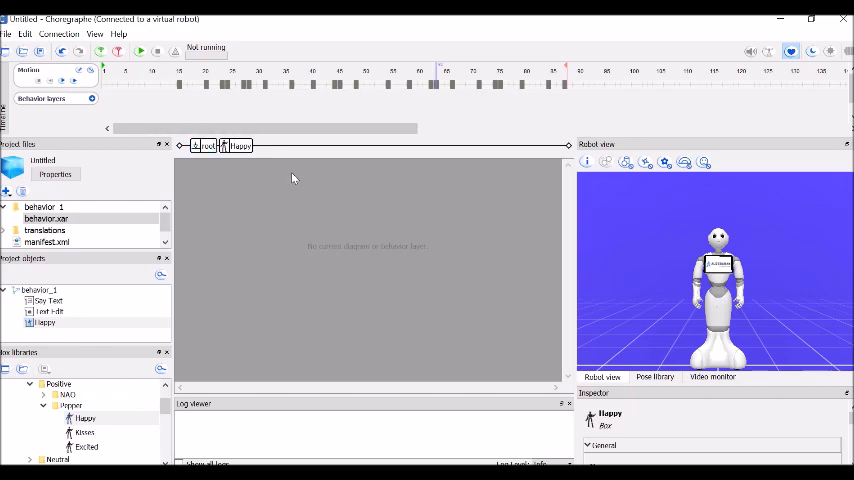
mouse_move(418, 193)
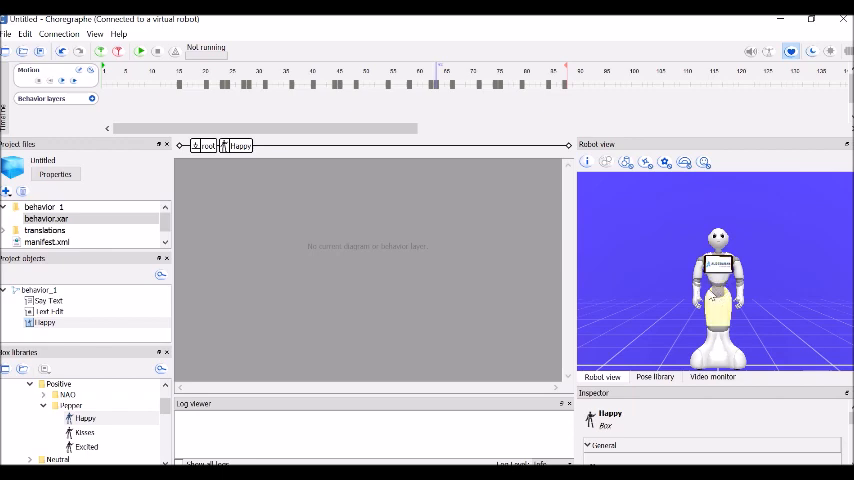
Step: Return to the root diagram and remove the Happy box's links
click(202, 145)
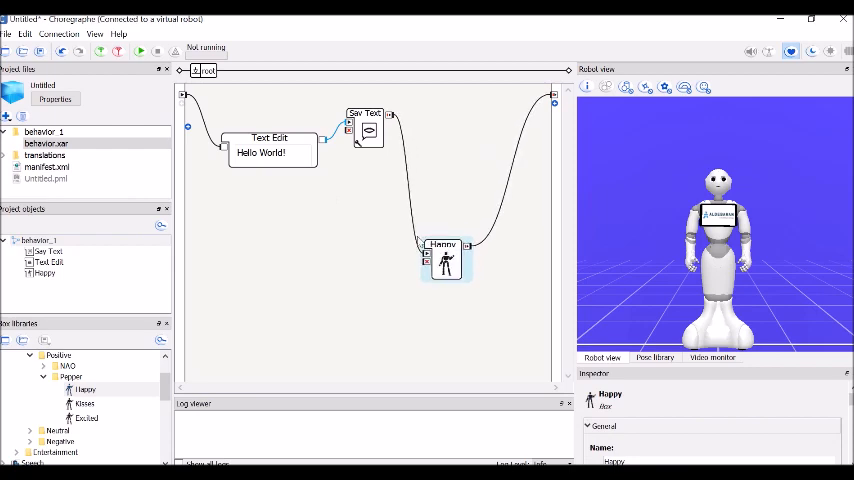
click(415, 230)
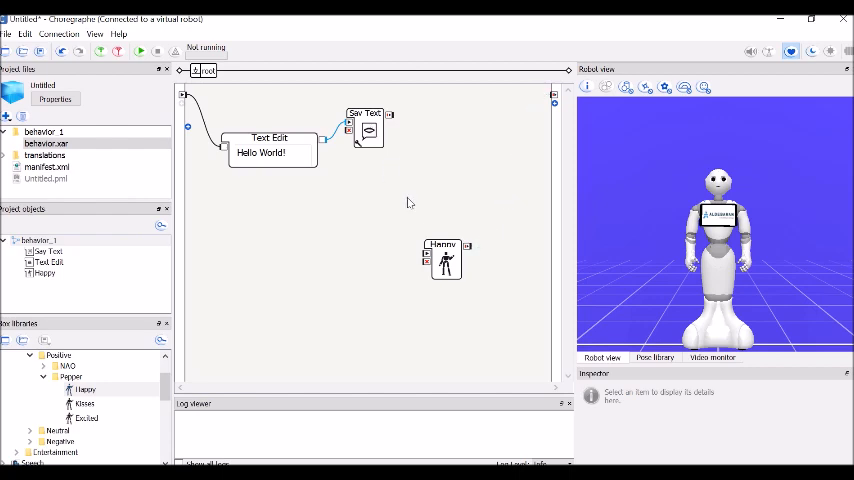
mouse_move(445, 260)
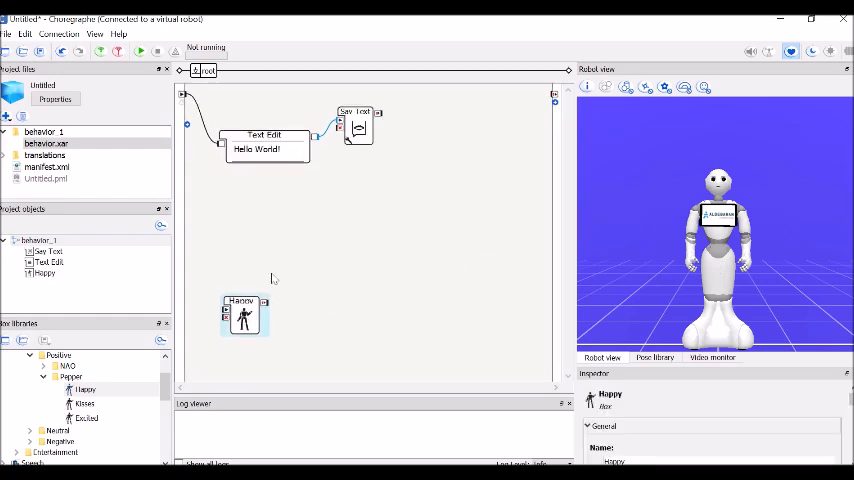
mouse_move(530, 119)
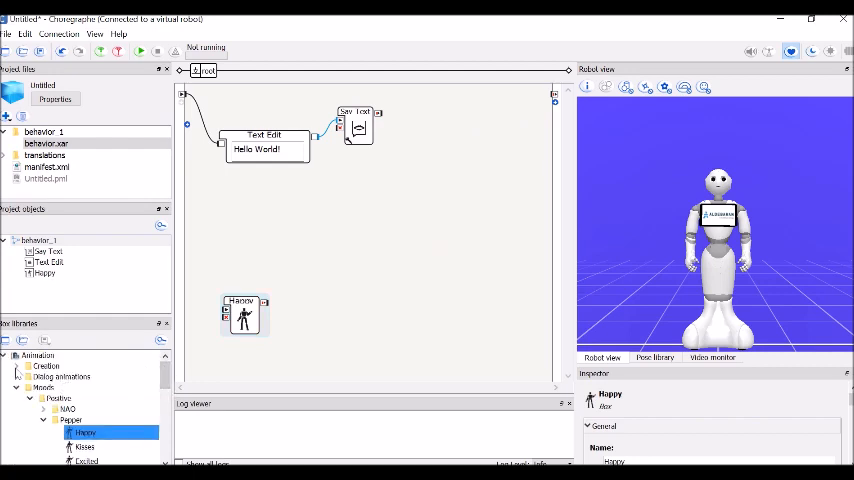
Step: Add a Timeline box from Animation > Creation and open it
click(33, 366)
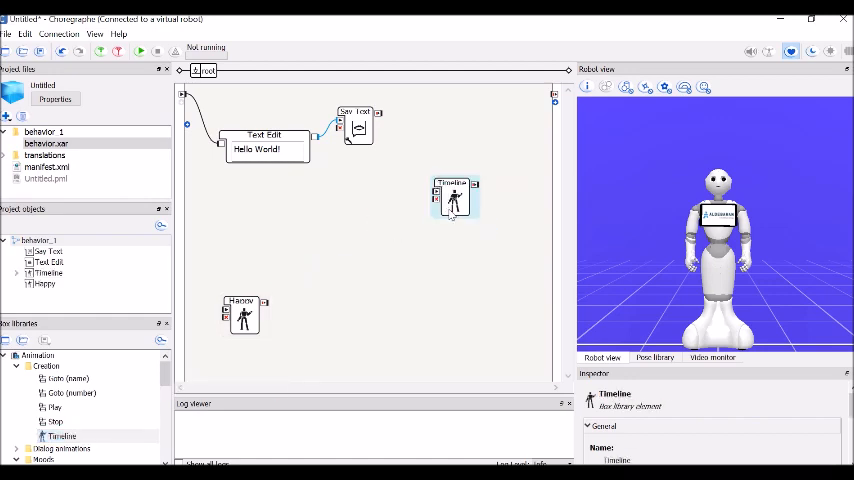
double_click(453, 197)
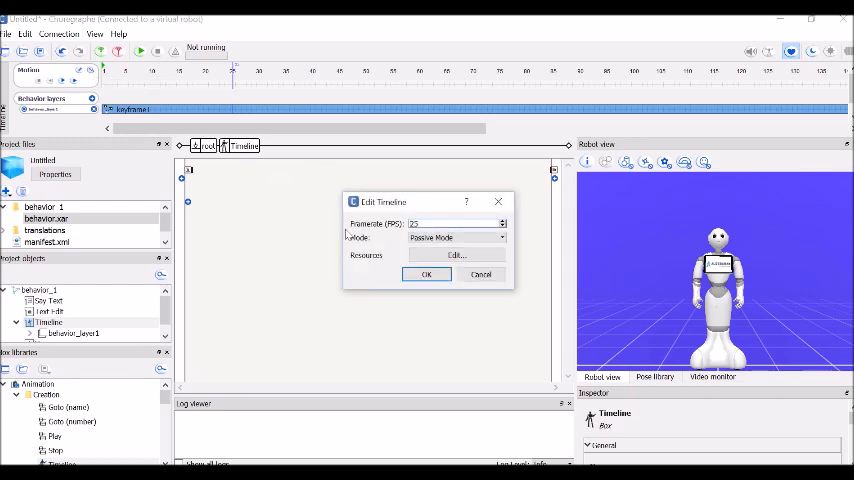
mouse_move(385, 237)
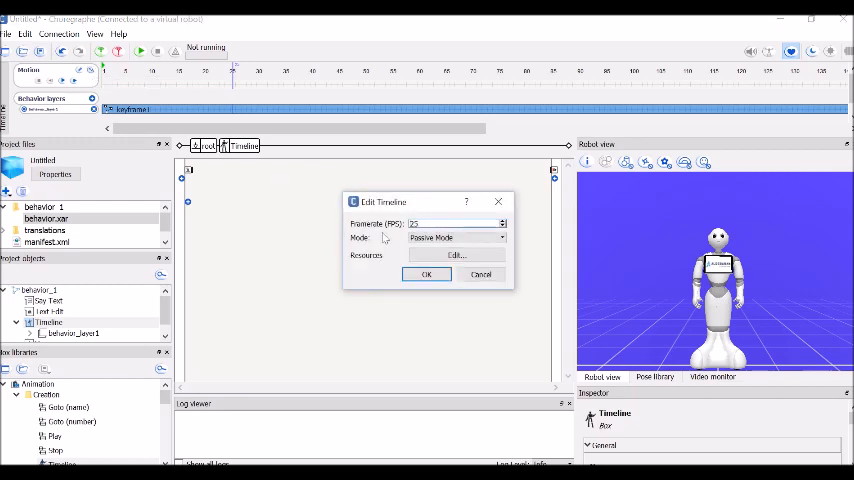
Step: Cancel the Edit Timeline dialog, keeping 25 FPS and Passive Mode
triple_click(450, 223)
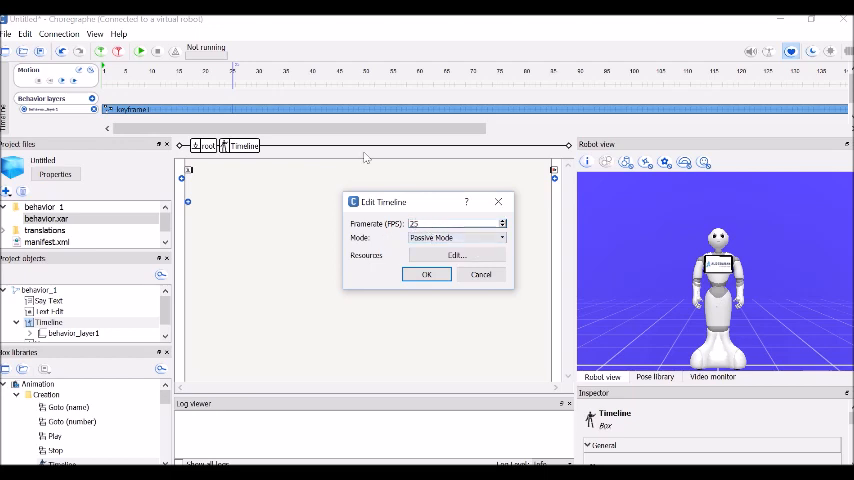
mouse_move(330, 83)
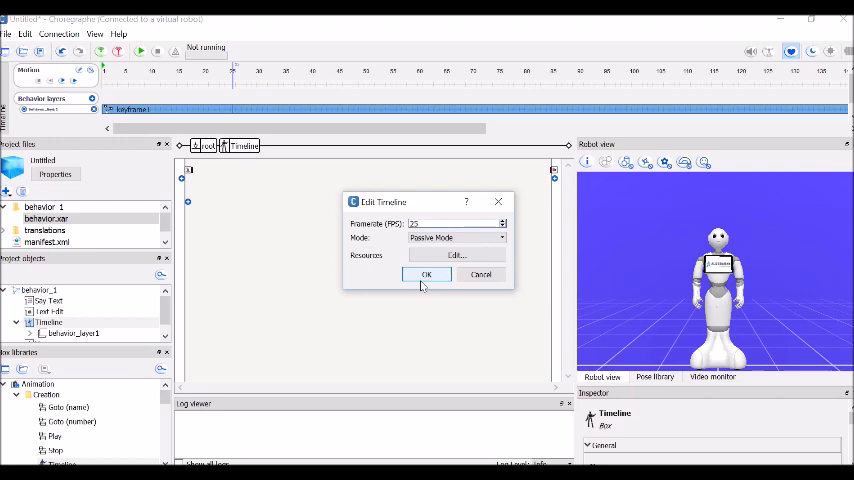
mouse_move(481, 275)
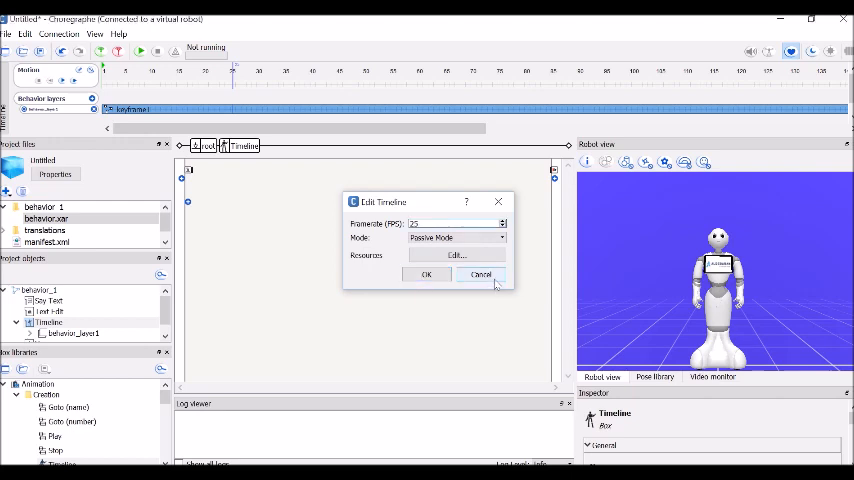
click(479, 275)
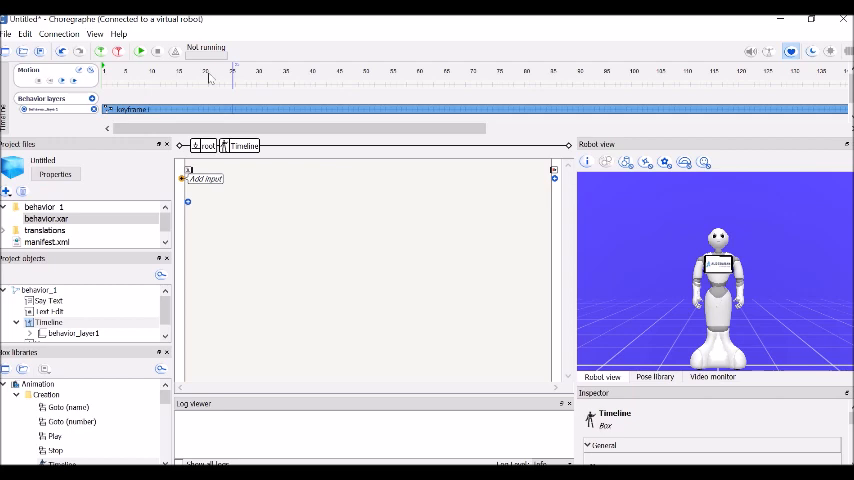
mouse_move(244, 90)
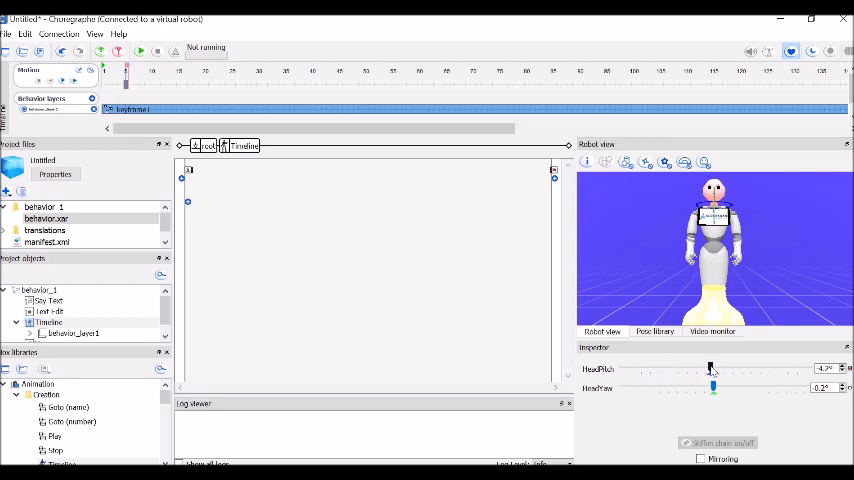
Step: Raise HeadPitch to about 10.8° and close the crashed naoqi-service error
drag(710, 372, 745, 372)
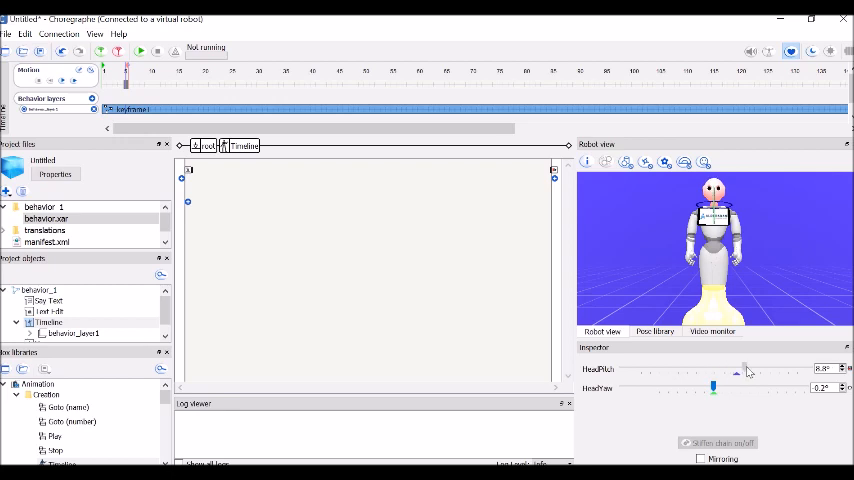
drag(713, 369, 746, 369)
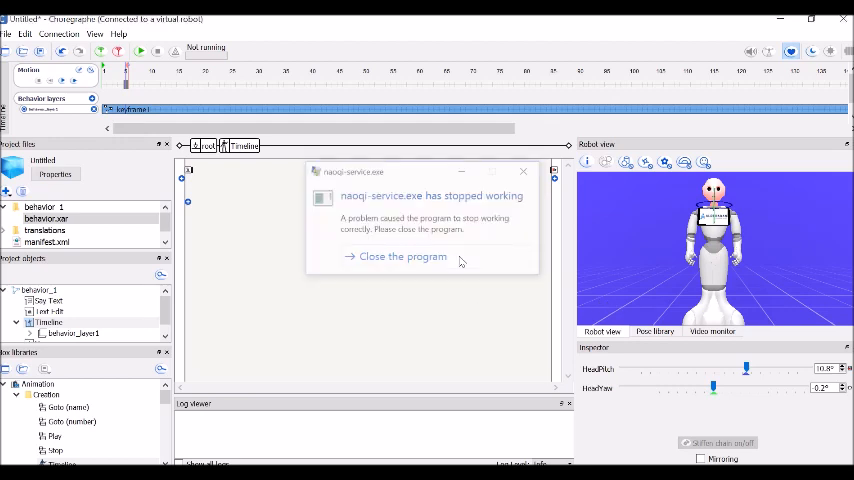
click(400, 256)
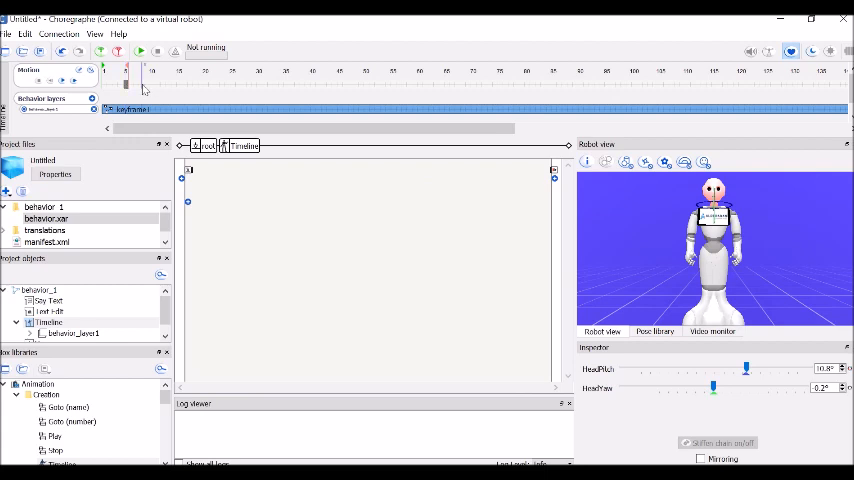
mouse_move(753, 248)
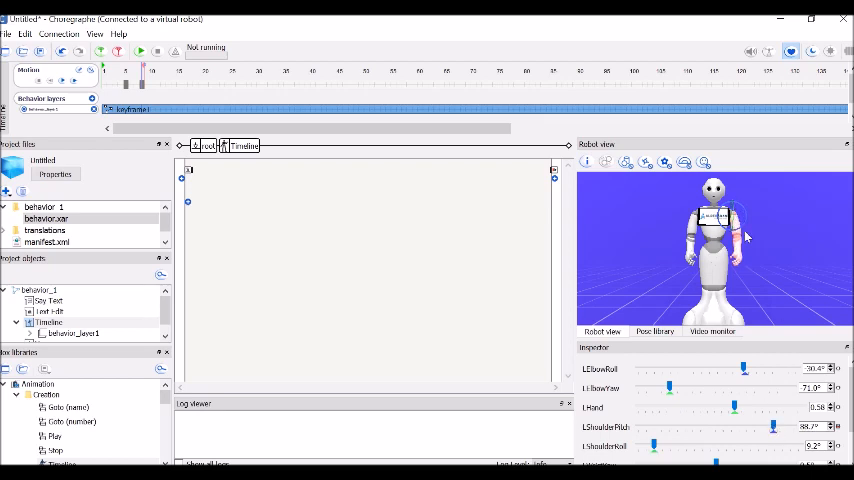
mouse_move(746, 221)
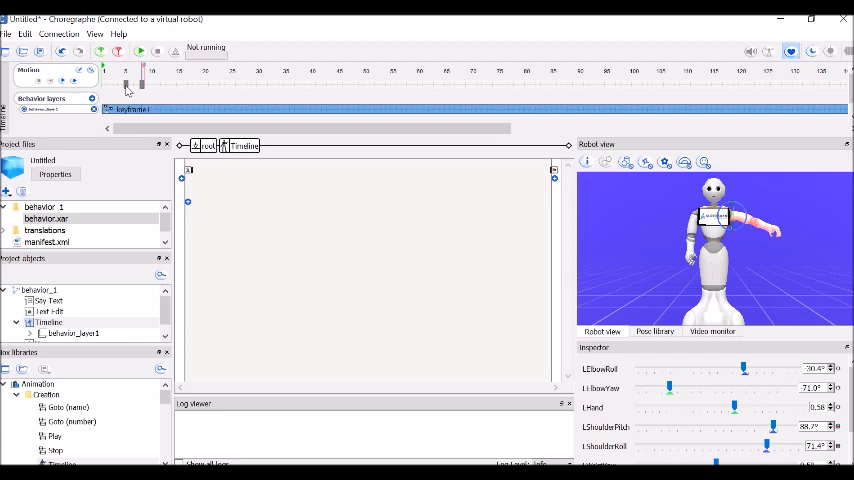
mouse_move(127, 88)
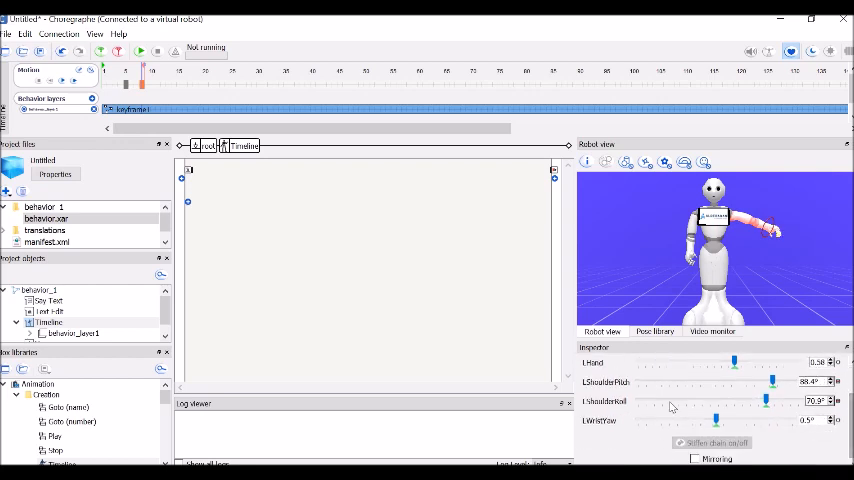
Step: Twist the left wrist to about -76° and bend the left elbow inward
drag(716, 419, 692, 419)
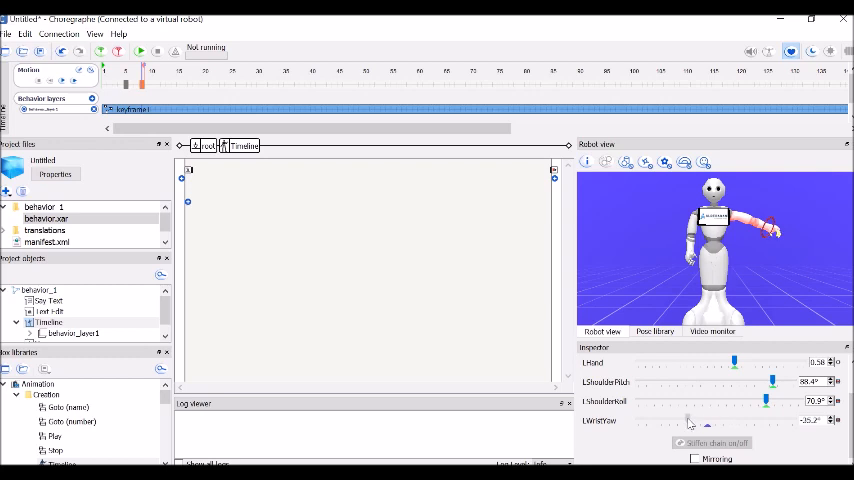
drag(690, 420, 660, 420)
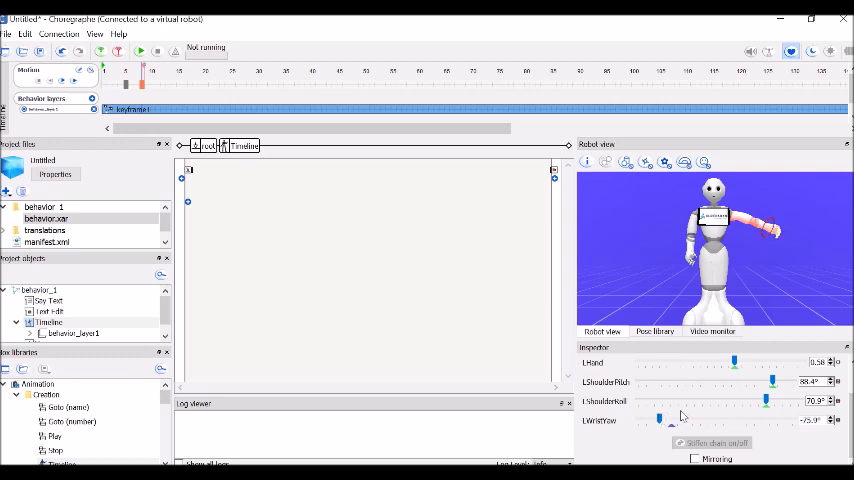
scroll(down, 3)
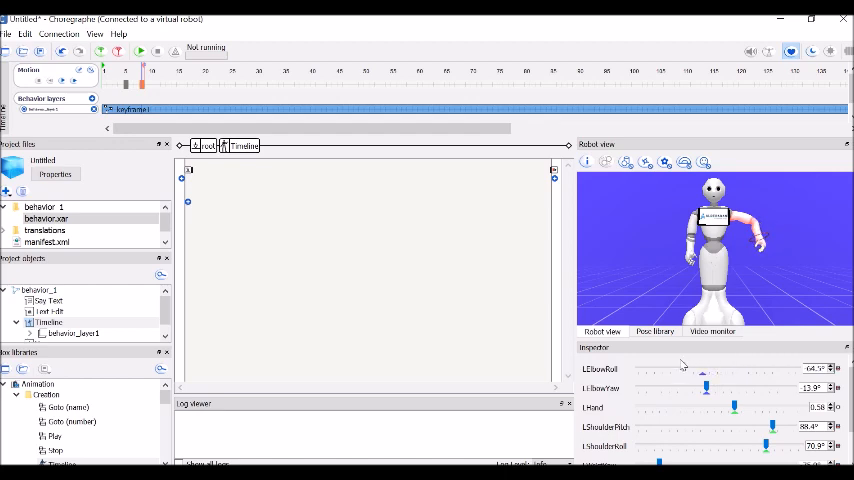
drag(705, 369, 681, 369)
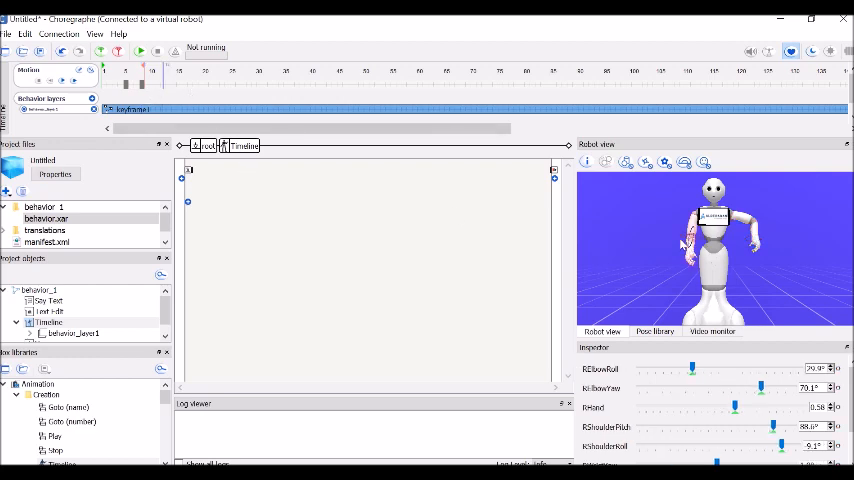
Step: Bend the right elbow to about 89.5° and rotate the forearm via RElbowYaw
drag(692, 369, 685, 369)
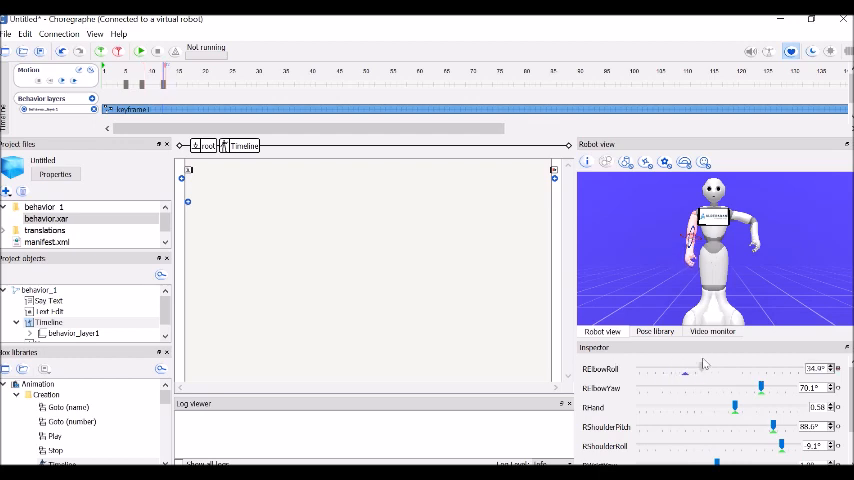
drag(684, 375, 760, 375)
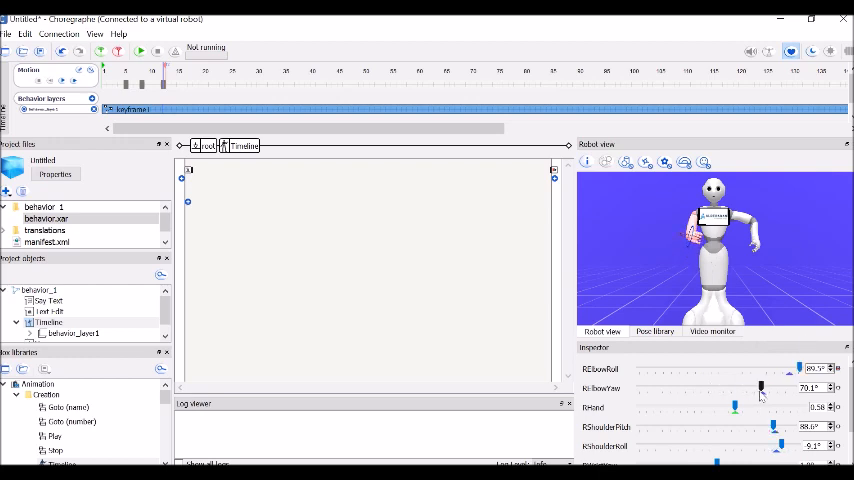
drag(760, 388, 722, 388)
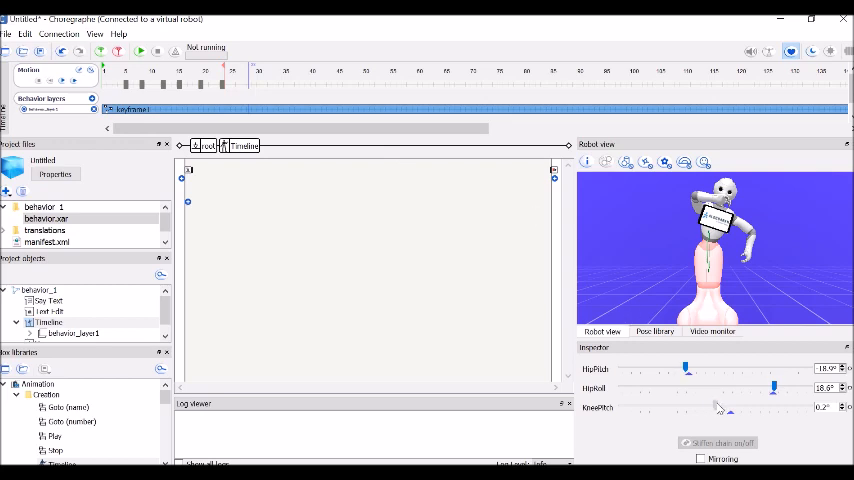
Step: Bend Pepper's KneePitch to -29.5° and lean HipRoll the other way to -23.5°
drag(730, 411, 625, 411)
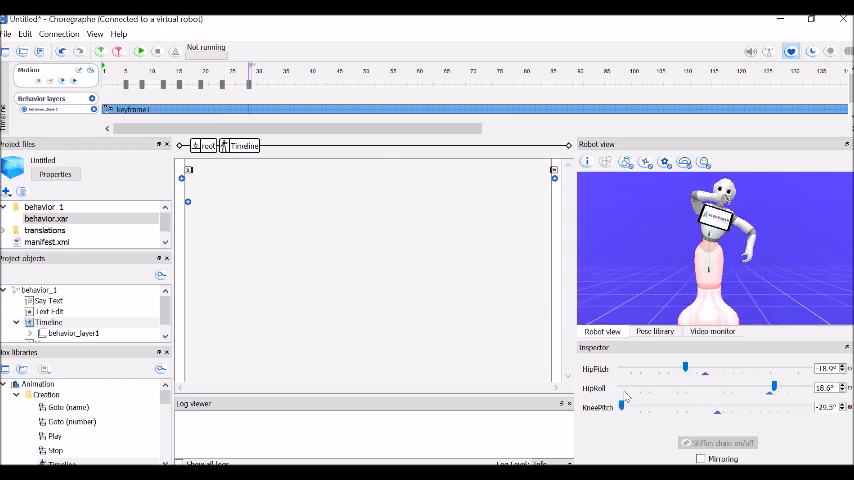
drag(773, 388, 708, 388)
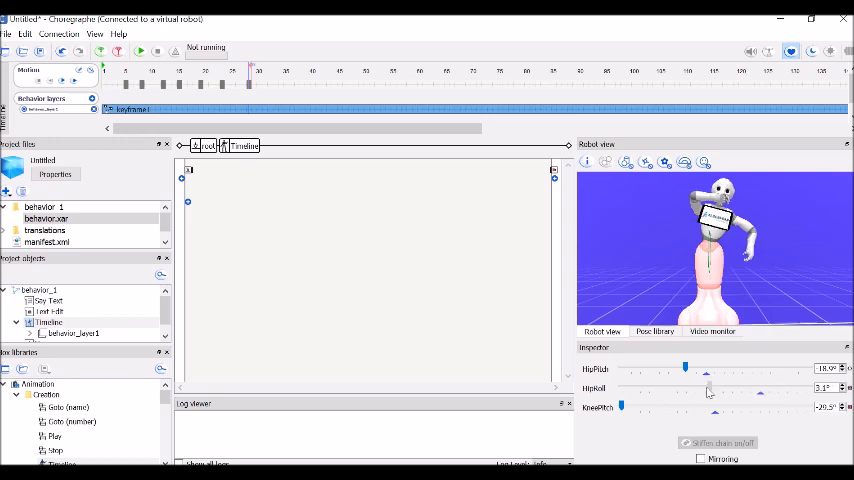
drag(708, 388, 645, 388)
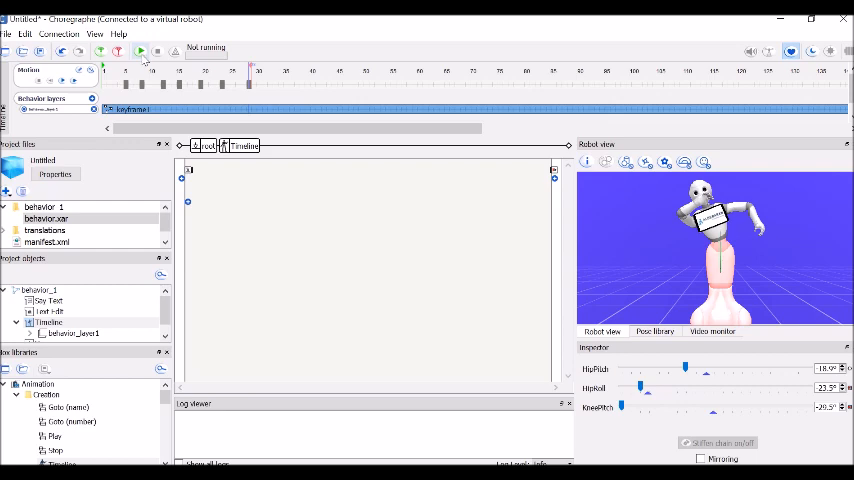
Step: Play the behavior on virtual Pepper, then stop it after the Timeline motion runs
click(140, 51)
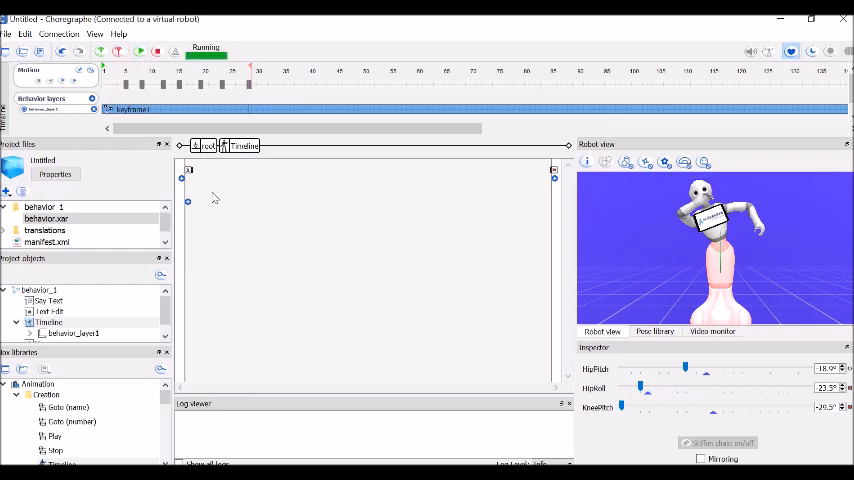
mouse_move(560, 341)
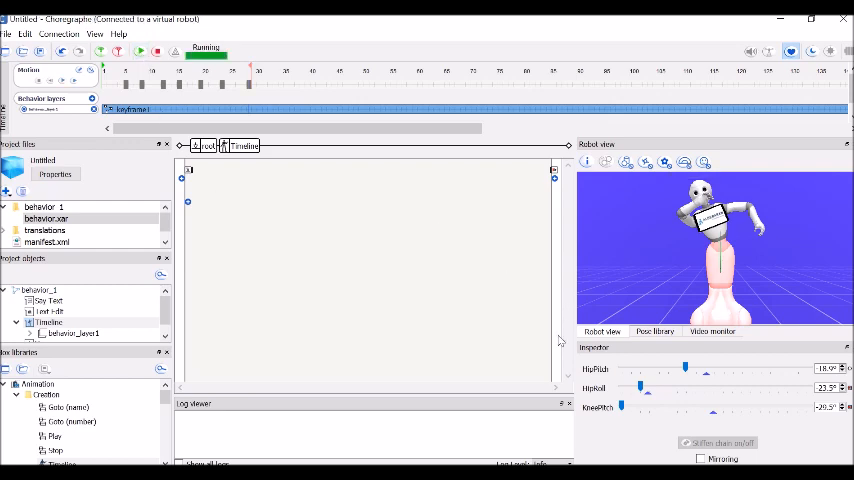
mouse_move(641, 283)
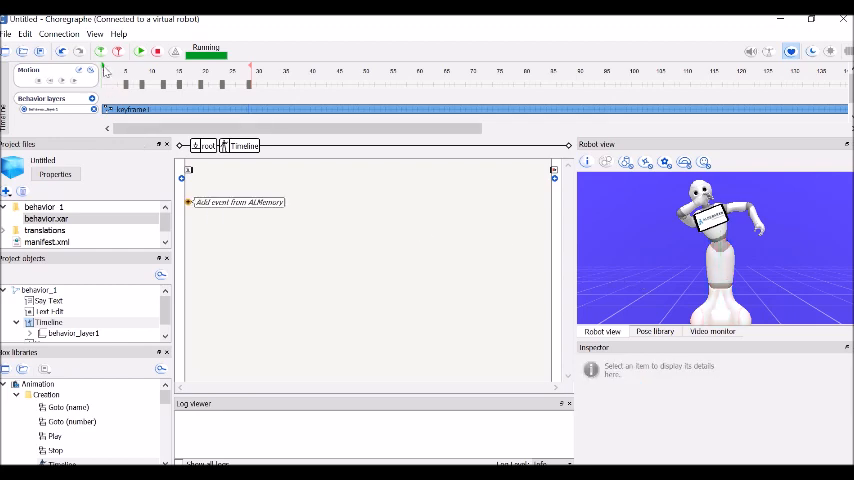
click(140, 51)
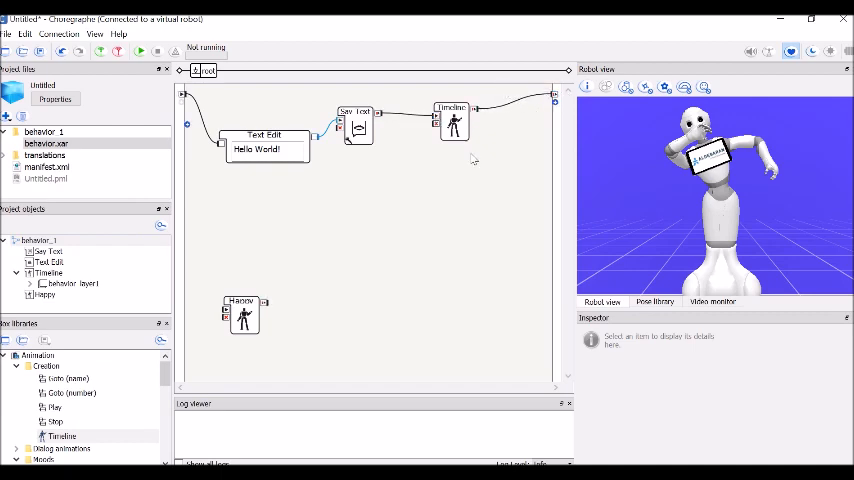
mouse_move(313, 149)
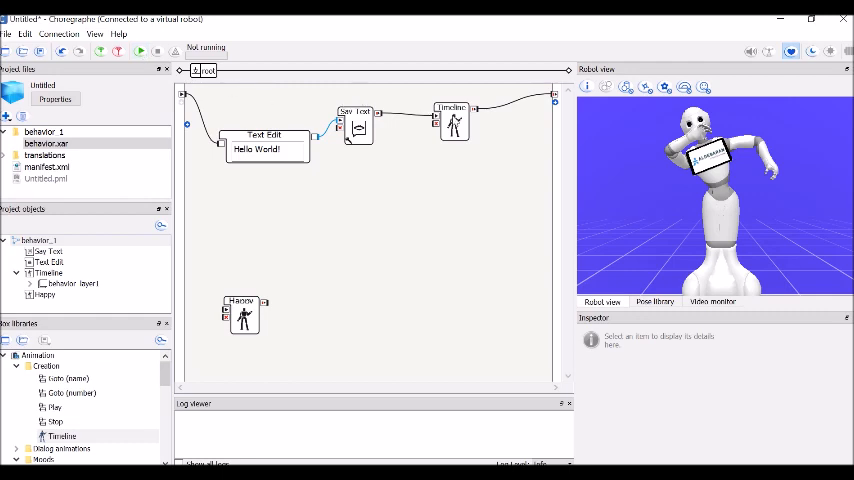
Step: Open the Timeline box and replay the keyframed motion on virtual Pepper, then stop
double_click(453, 120)
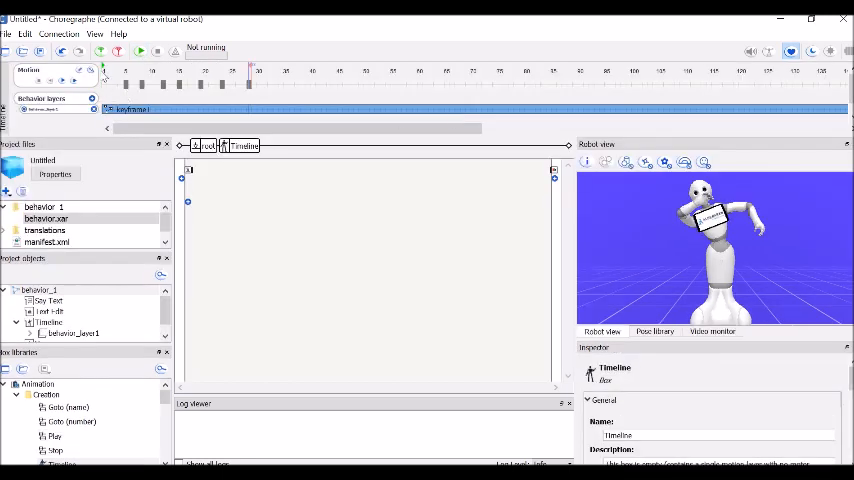
mouse_move(484, 191)
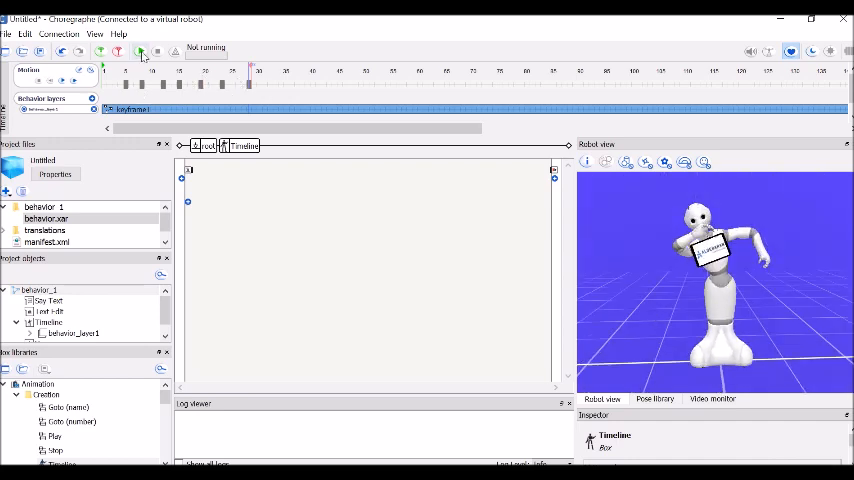
click(139, 51)
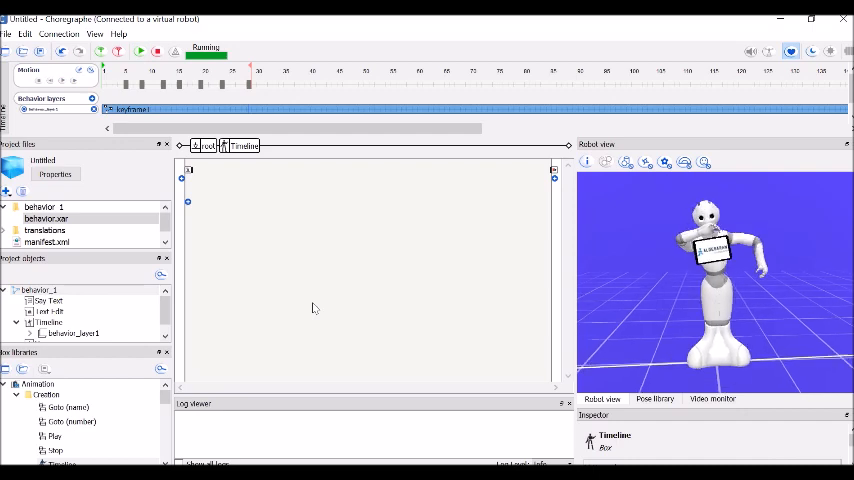
click(139, 51)
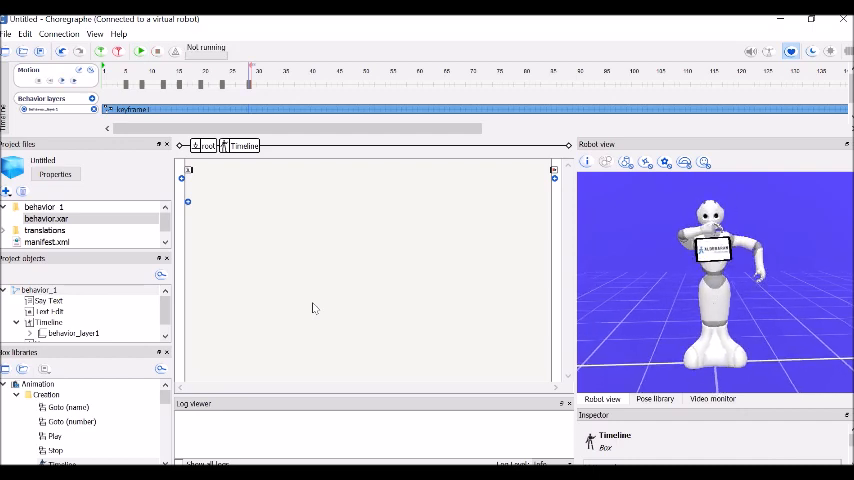